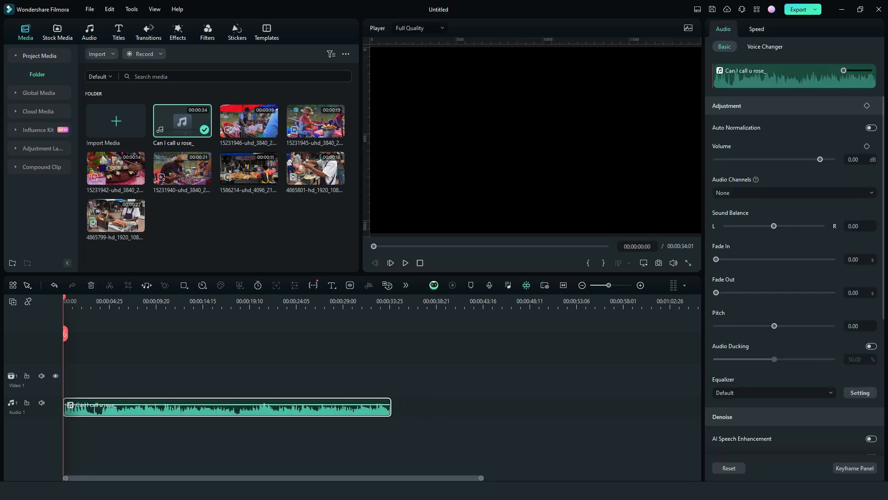
# - Add the 1586214 street-market clip to Video track 1 above the music
pyautogui.click(404, 262)
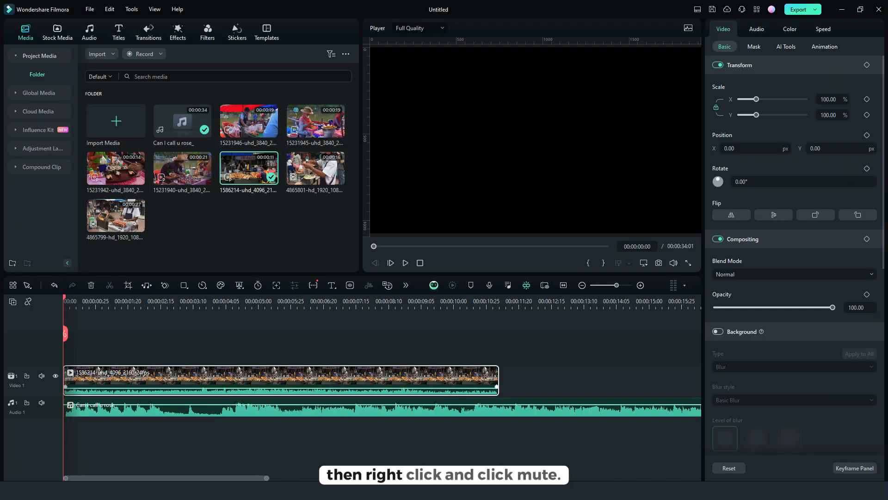
# - Mute the first clip and add further market clips in sequence along the beat
pyautogui.rightClick(278, 380)
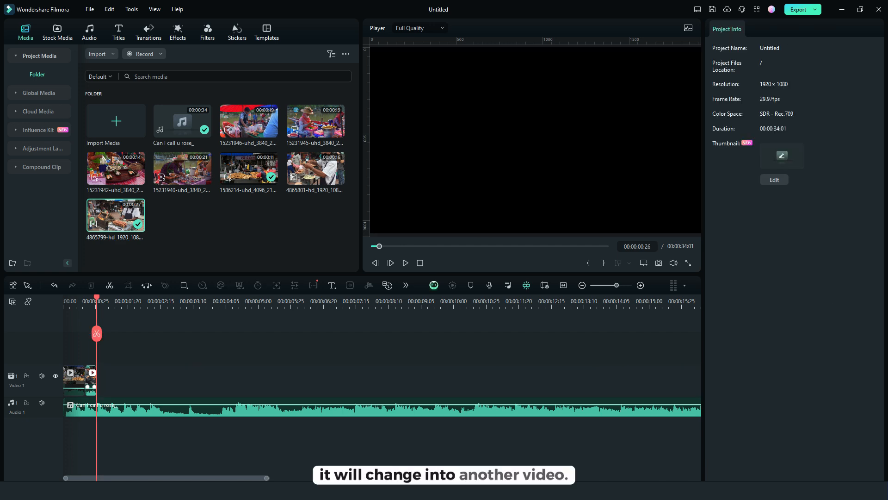
pyautogui.click(182, 380)
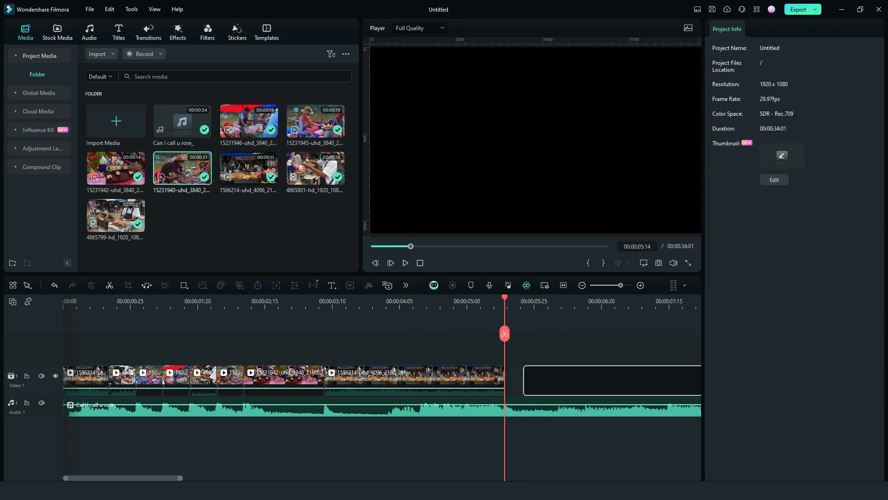
pyautogui.click(404, 262)
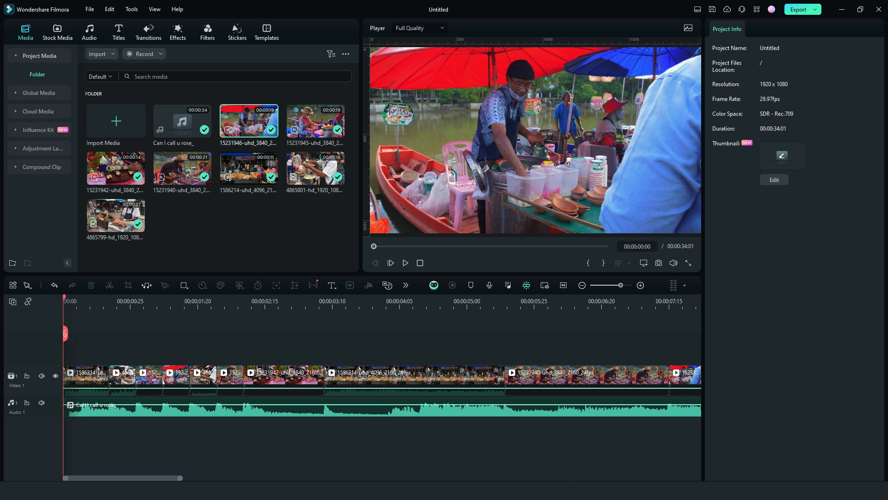
# - Grade the first clip in Color > Basic with Temperature 20 and Saturation 10
pyautogui.click(74, 301)
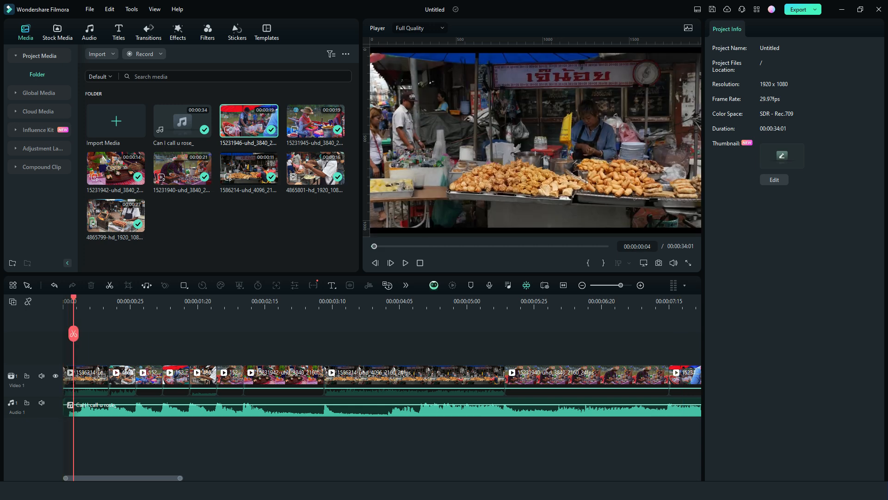
pyautogui.moveTo(87, 373)
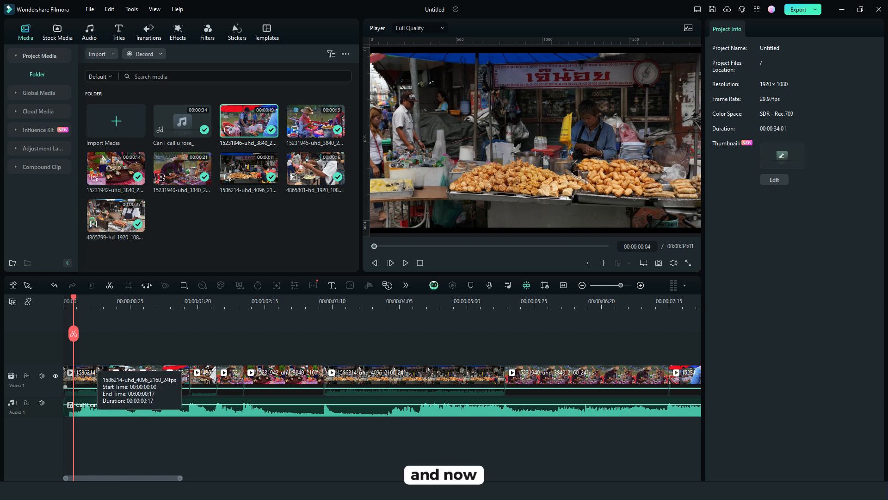
pyautogui.rightClick(85, 380)
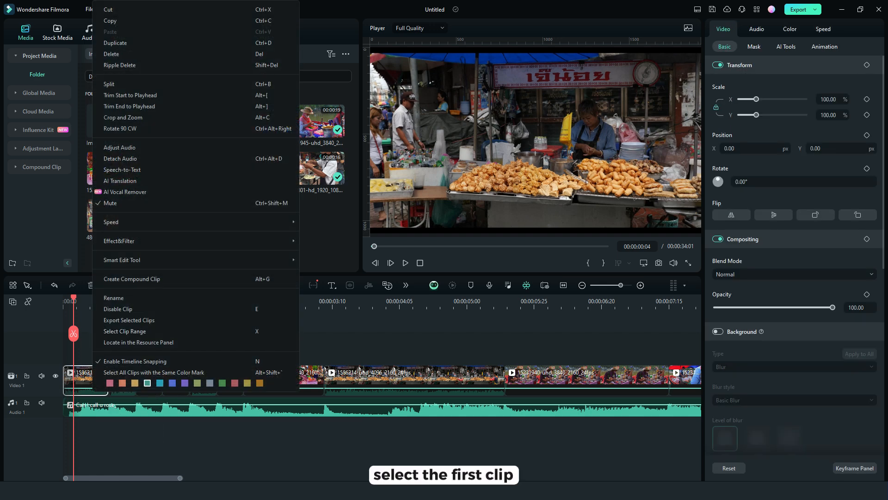
pyautogui.moveTo(117, 309)
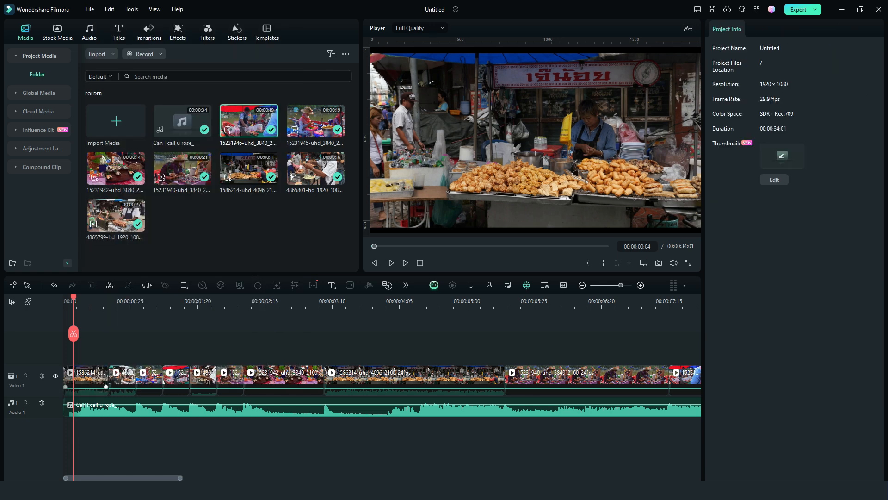
pyautogui.click(85, 374)
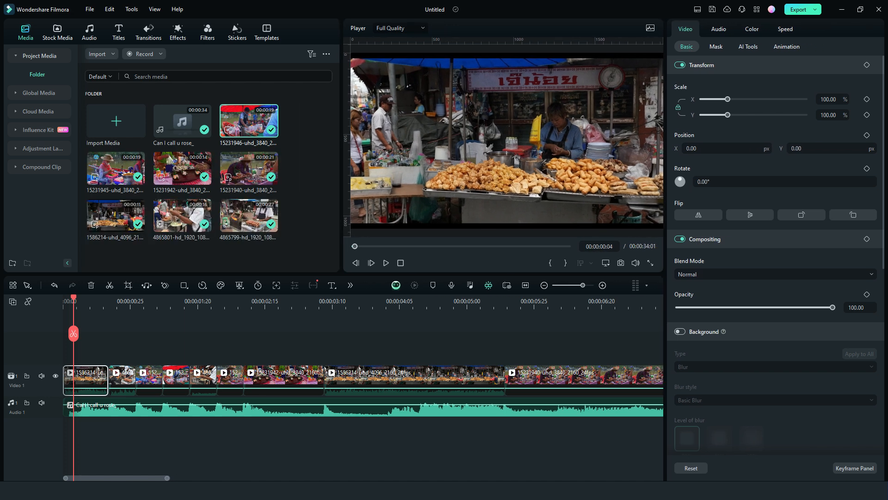
pyautogui.click(752, 29)
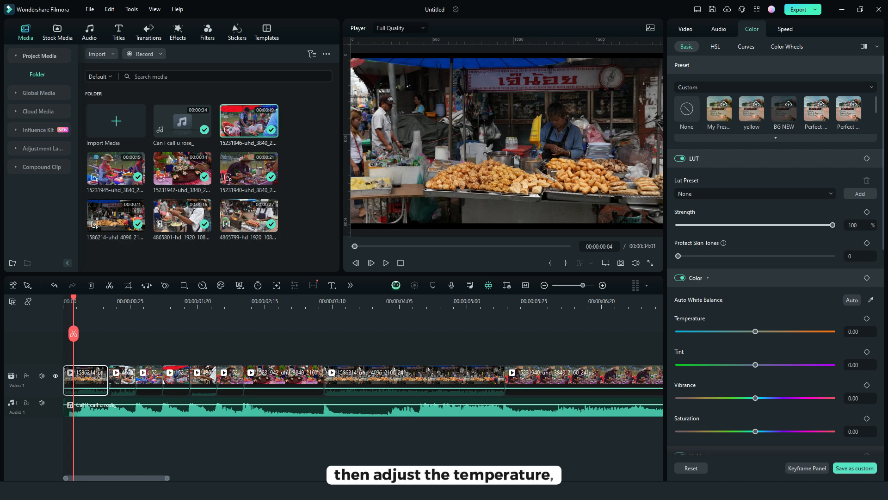
pyautogui.scroll(-3)
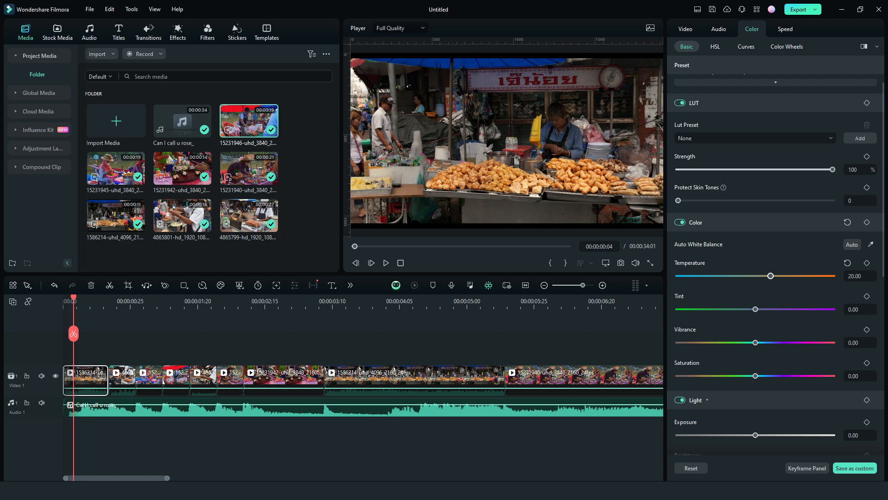
pyautogui.moveTo(756, 375); pyautogui.dragTo(767, 375)
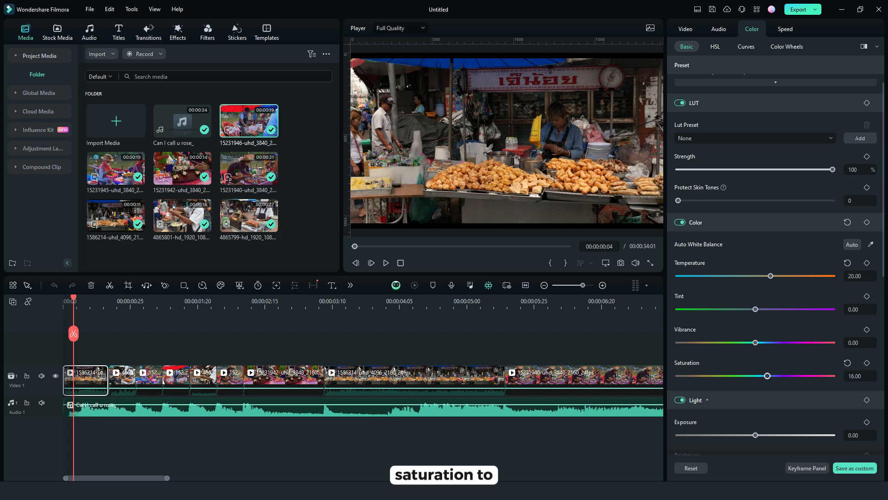
pyautogui.moveTo(768, 375); pyautogui.dragTo(763, 376)
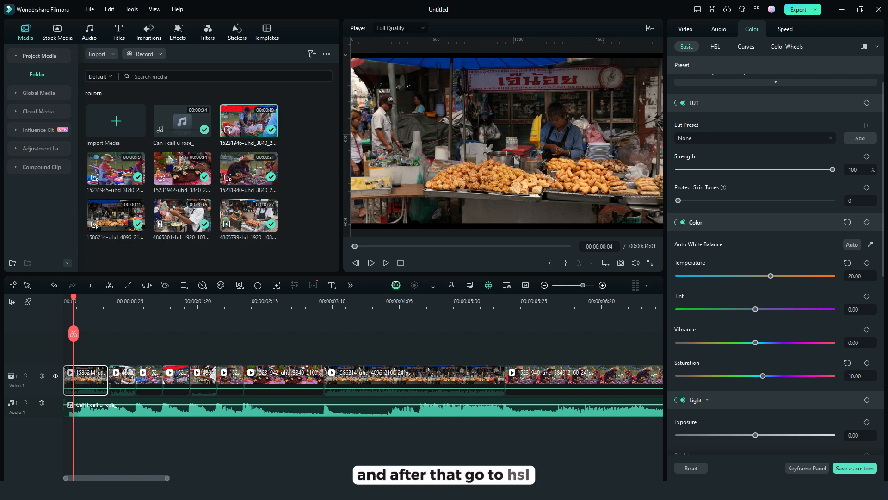
# - In HSL, shift the orange tones with hue 19 and saturation 18
pyautogui.click(715, 46)
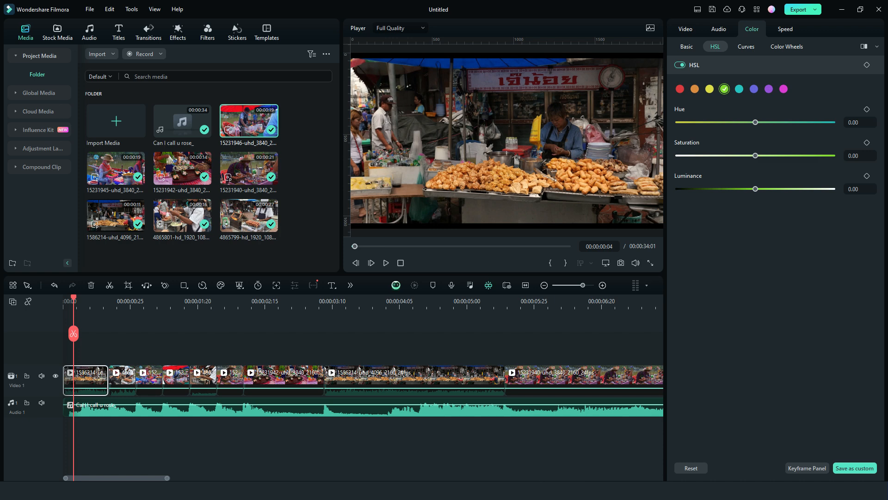
pyautogui.click(693, 88)
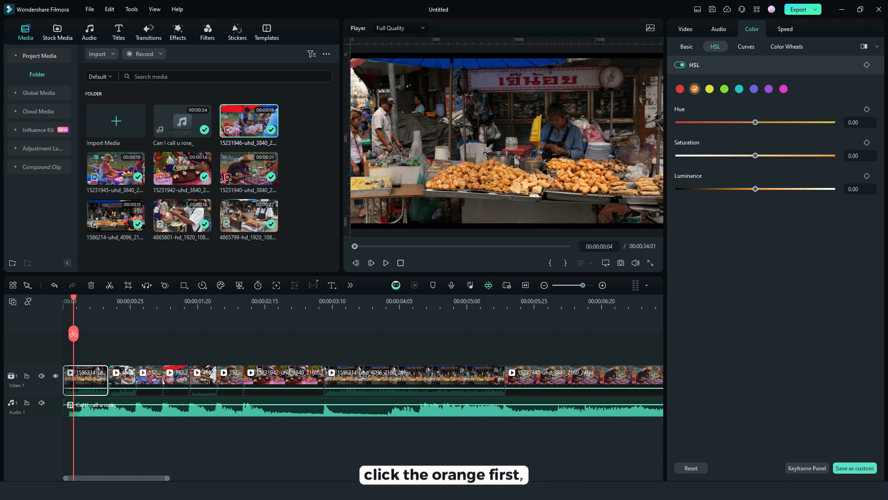
pyautogui.click(860, 122)
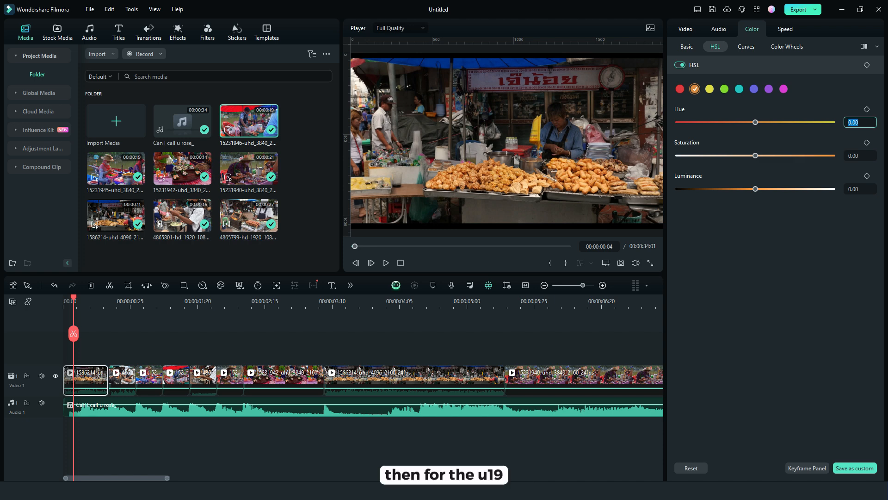
pyautogui.write('19')
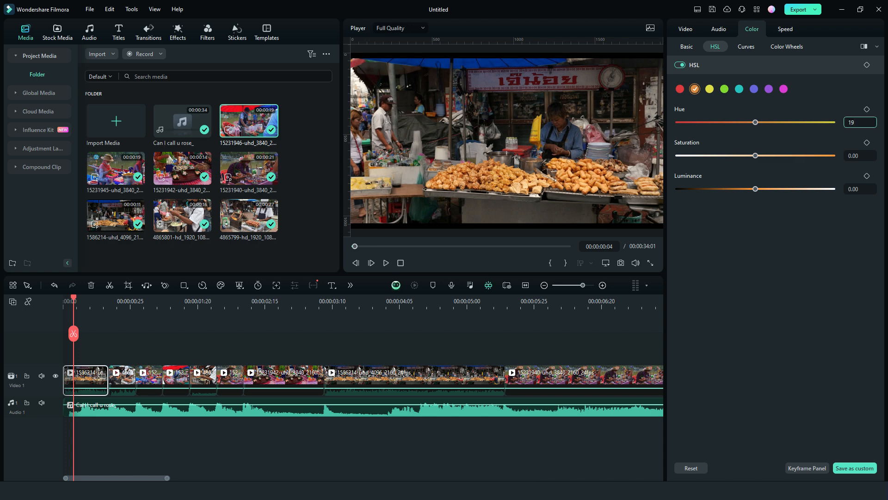
pyautogui.write('18')
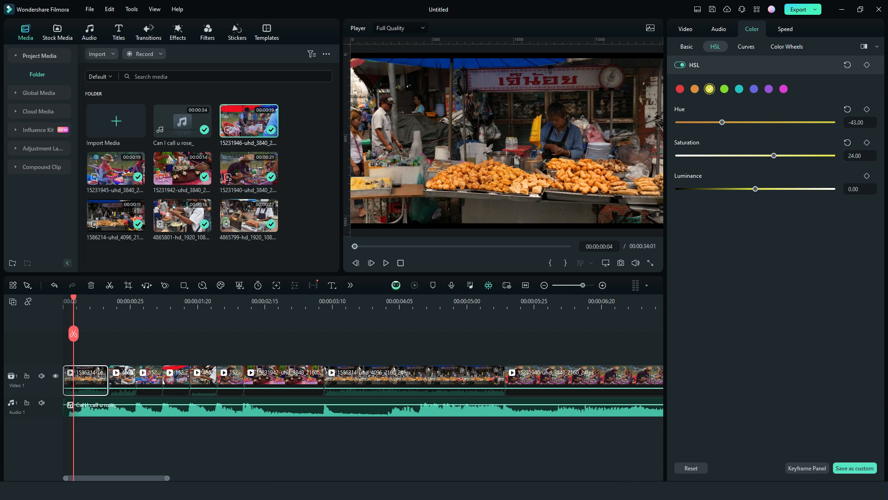
# - Set the green tones to saturation 28
pyautogui.click(723, 88)
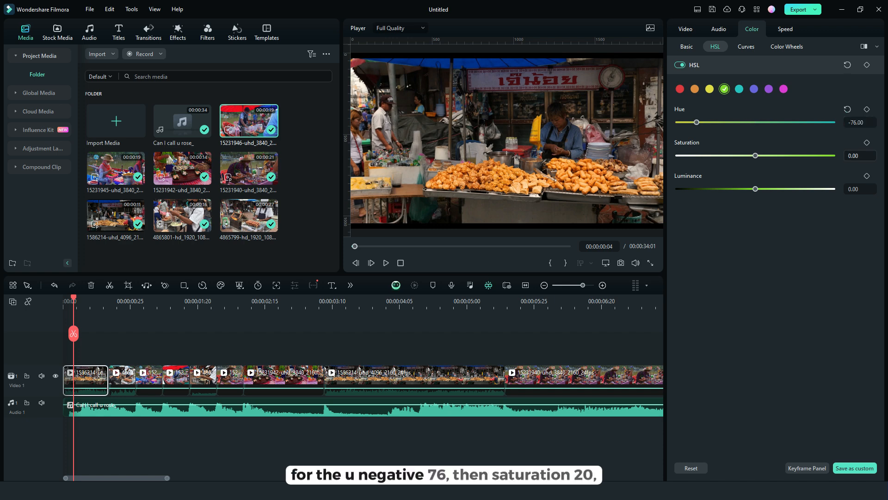
pyautogui.click(860, 155)
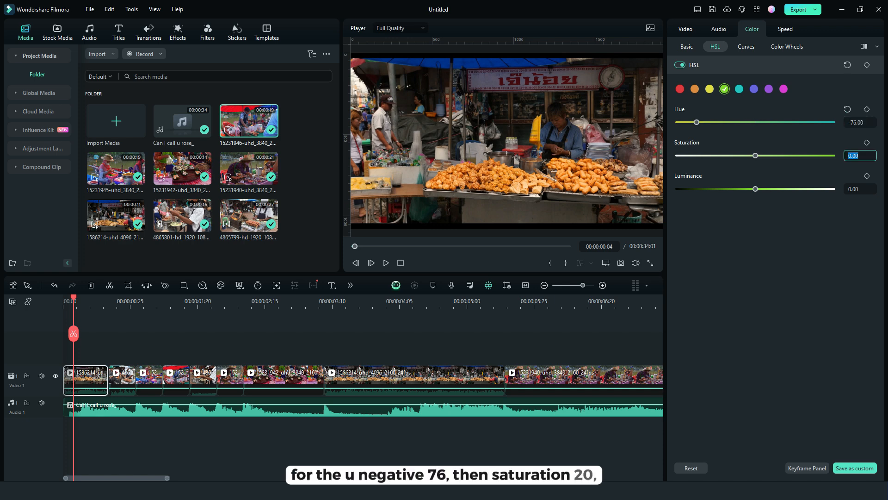
pyautogui.write('28')
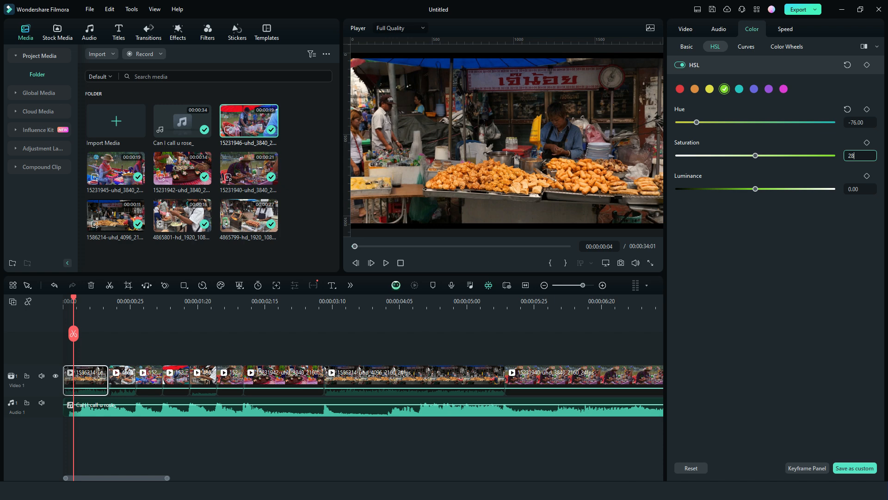
pyautogui.write('28.00')
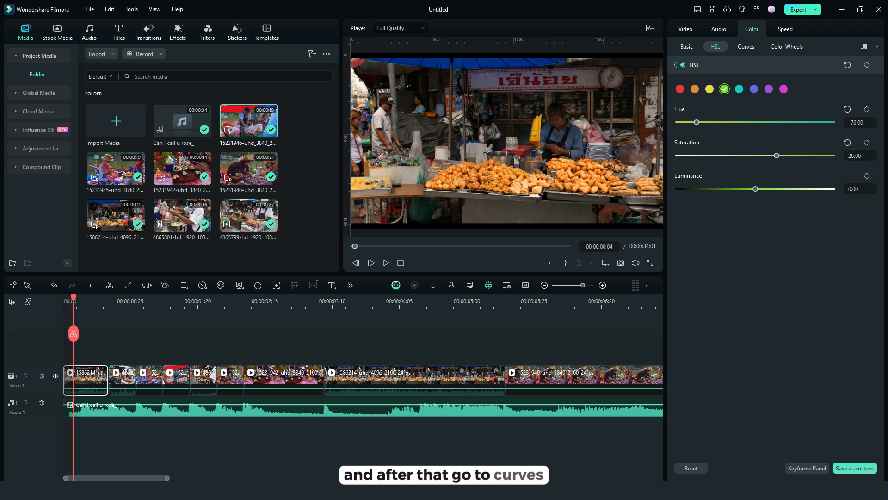
# - In Curves, bend the blue curve slightly to tint the first clip's tones
pyautogui.click(746, 47)
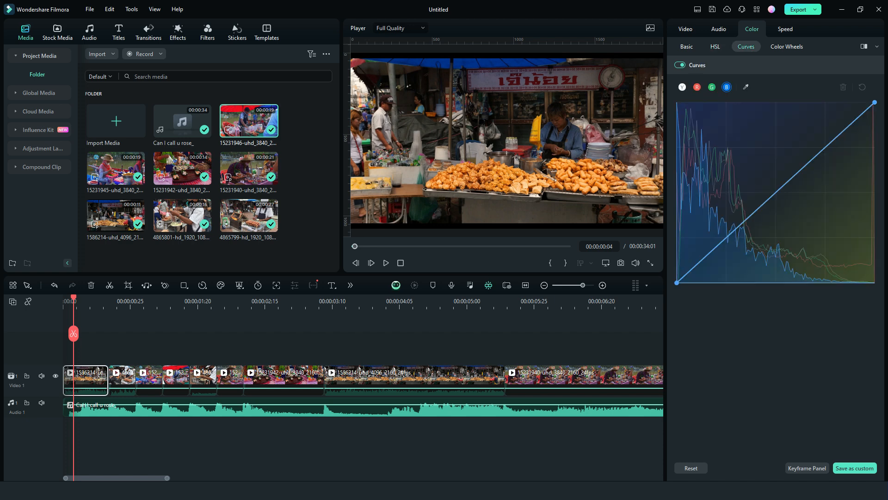
pyautogui.click(696, 87)
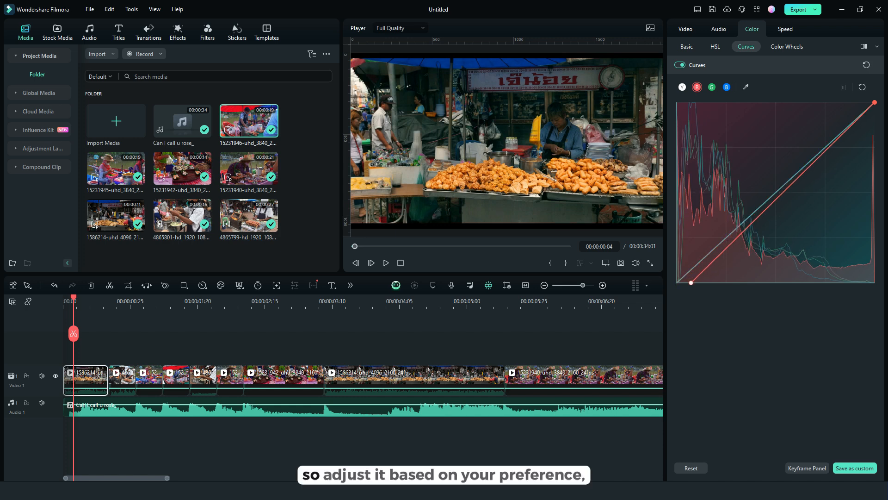
pyautogui.click(727, 87)
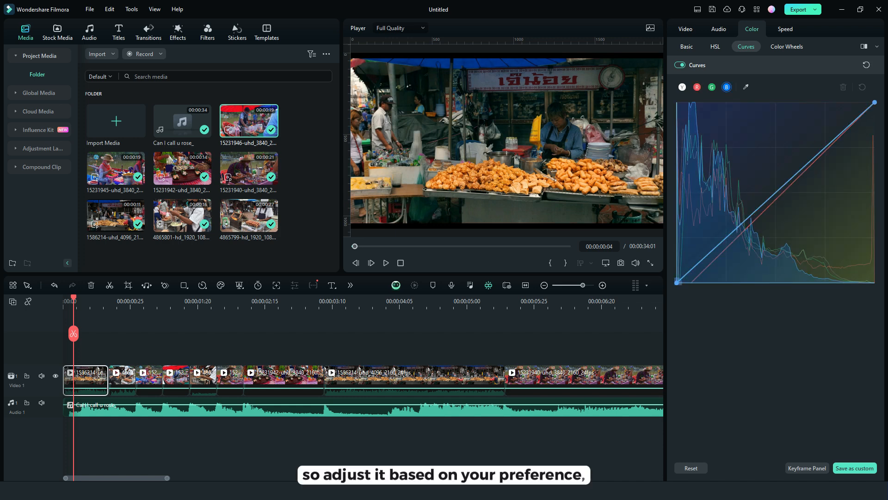
pyautogui.moveTo(678, 281); pyautogui.dragTo(689, 283)
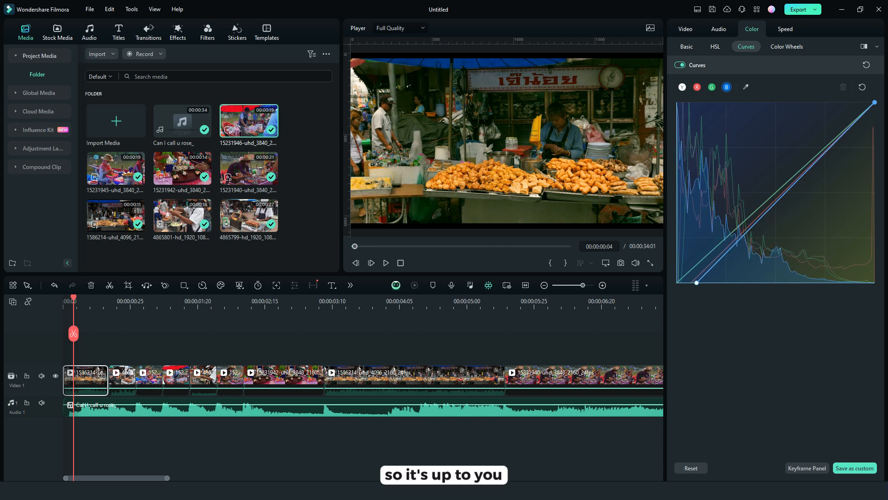
# - Show the basic colour presets, then select the second and floating-market clips
pyautogui.click(854, 468)
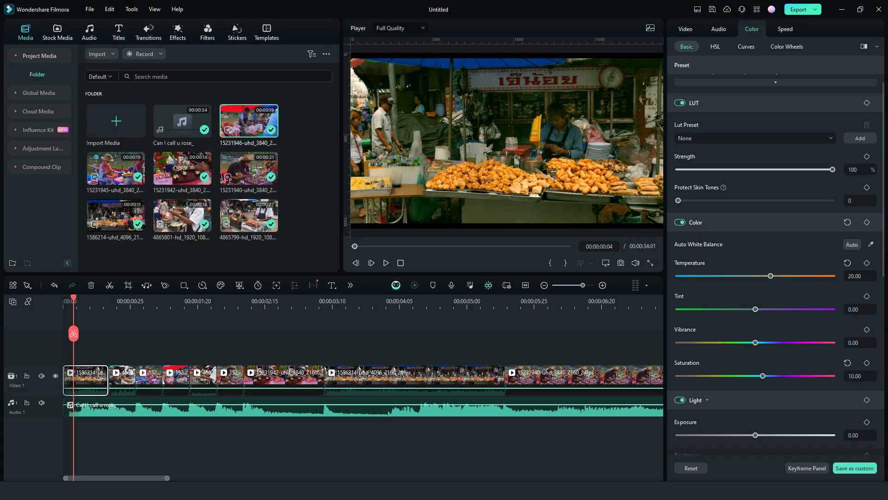
pyautogui.click(121, 379)
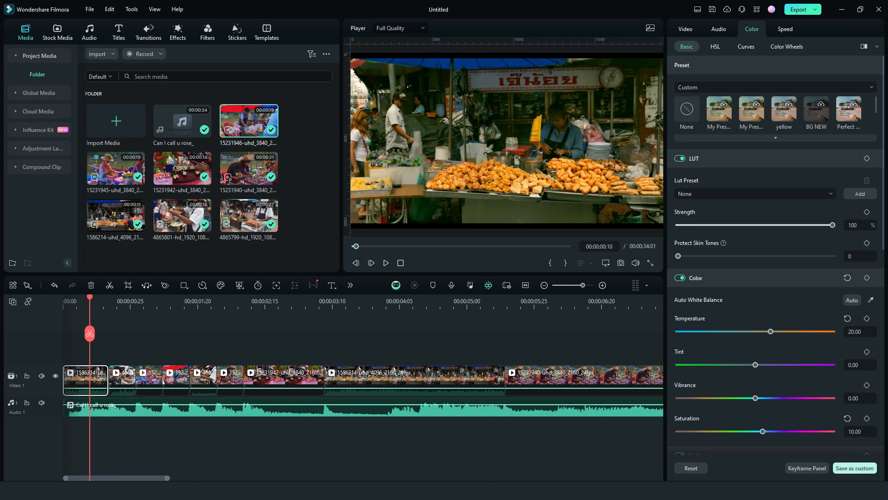
pyautogui.click(854, 468)
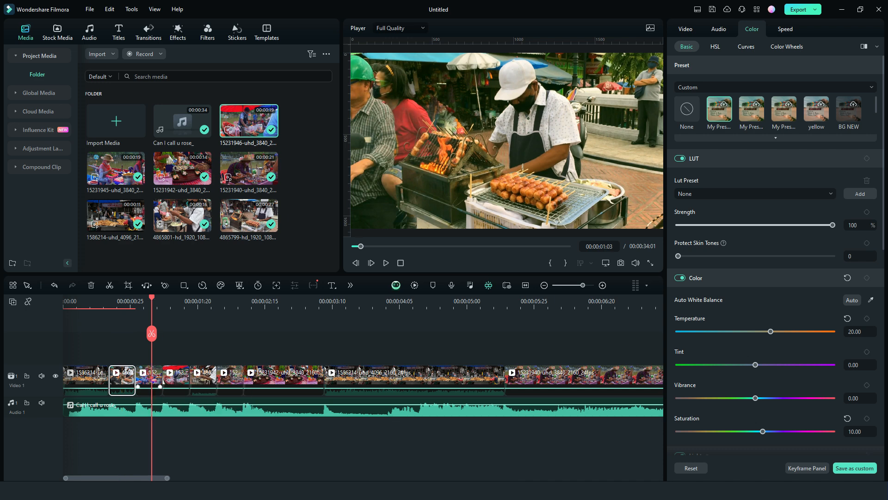
pyautogui.click(148, 378)
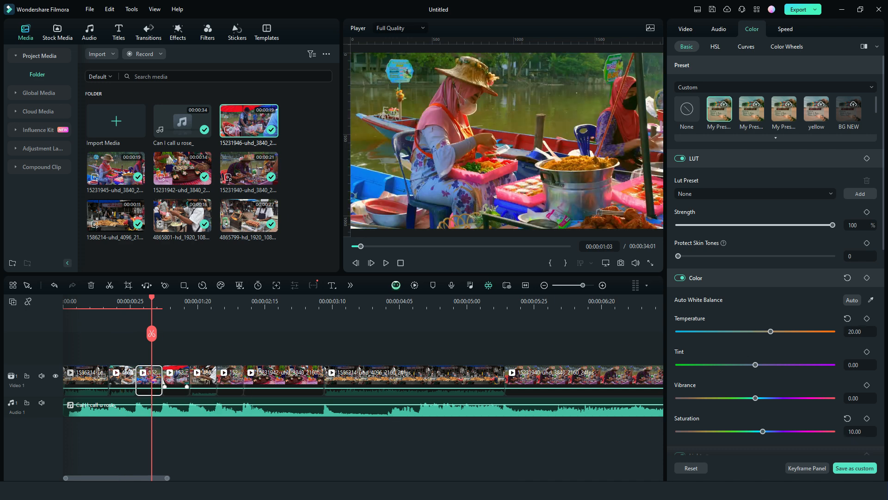
# - Group several market clips for the saved colour preset, then clear the selection
pyautogui.click(202, 378)
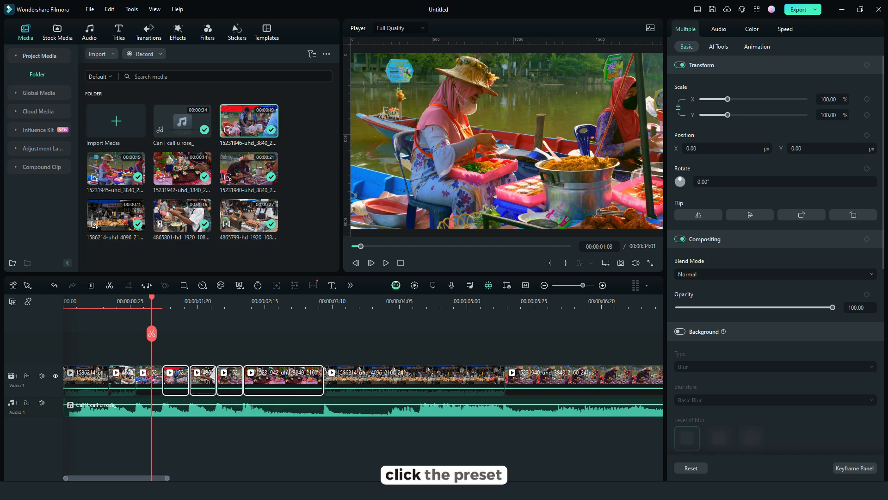
pyautogui.click(751, 29)
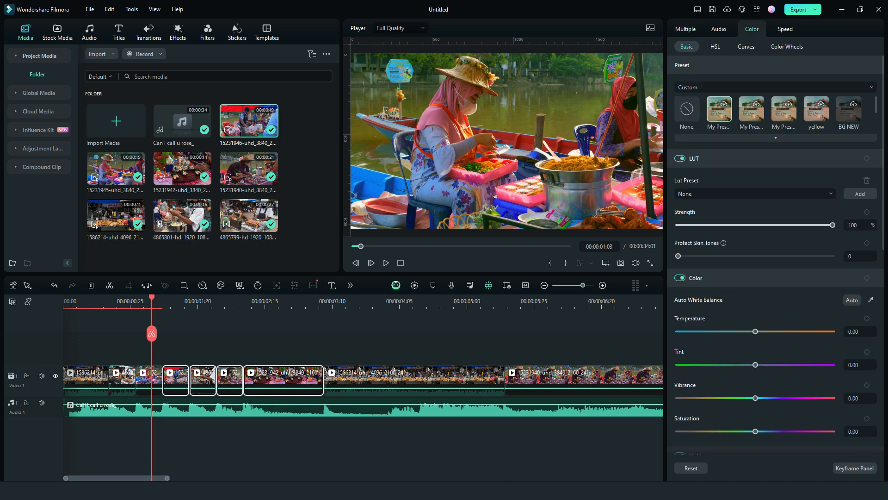
pyautogui.click(413, 379)
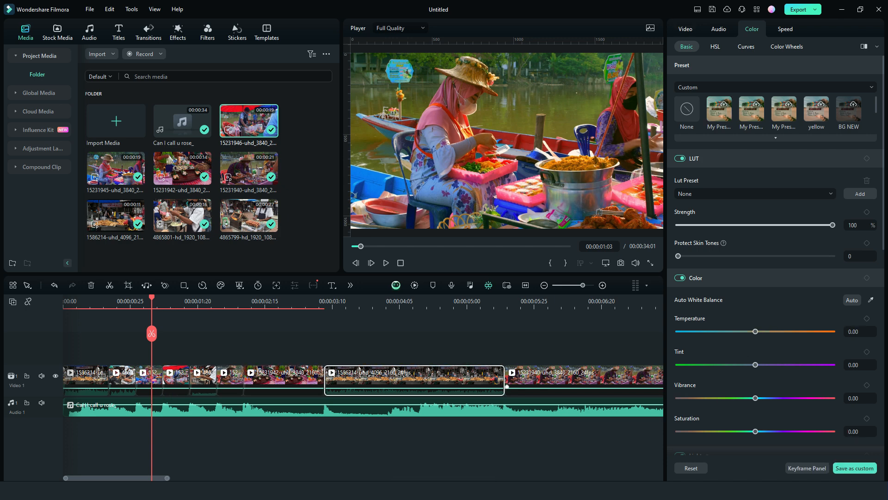
pyautogui.click(542, 285)
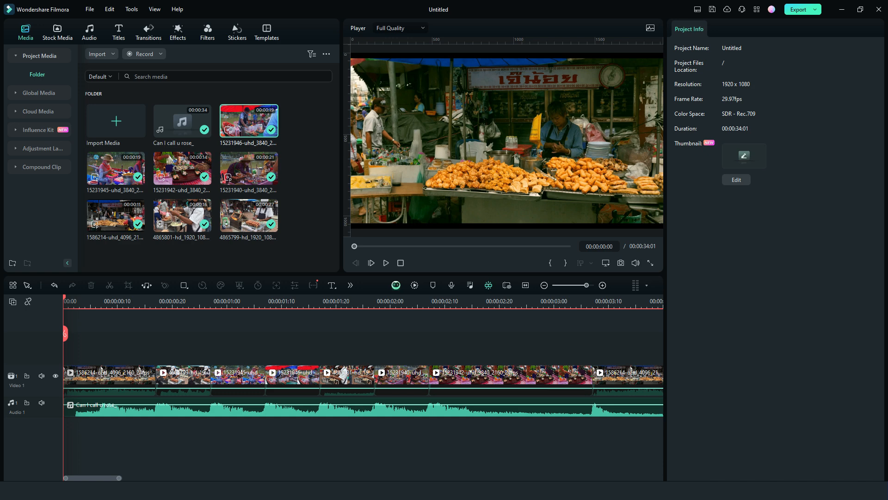
pyautogui.click(118, 31)
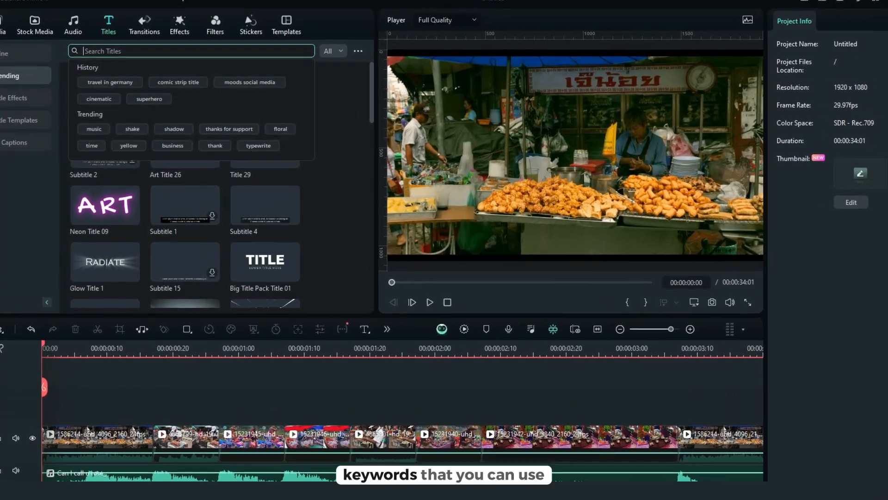
# - Search Titles for 'Mood Social Media' and browse the matching templates
pyautogui.write('Mood Social')
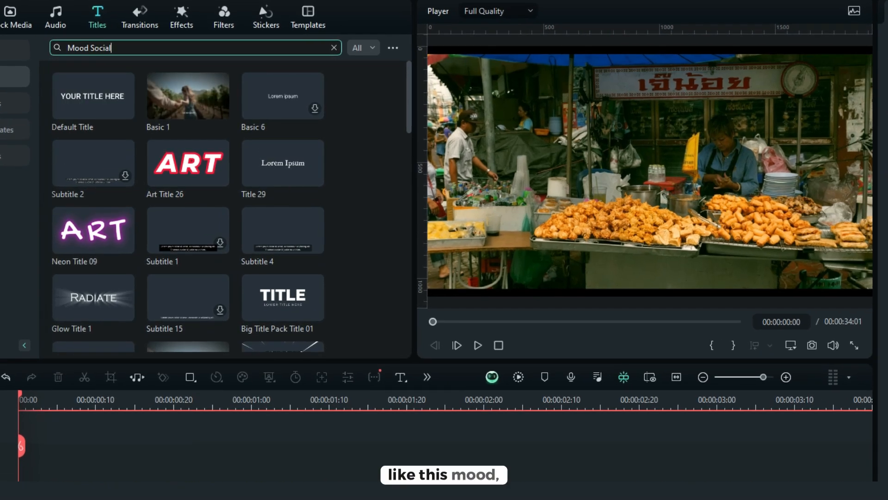
pyautogui.write('Media')
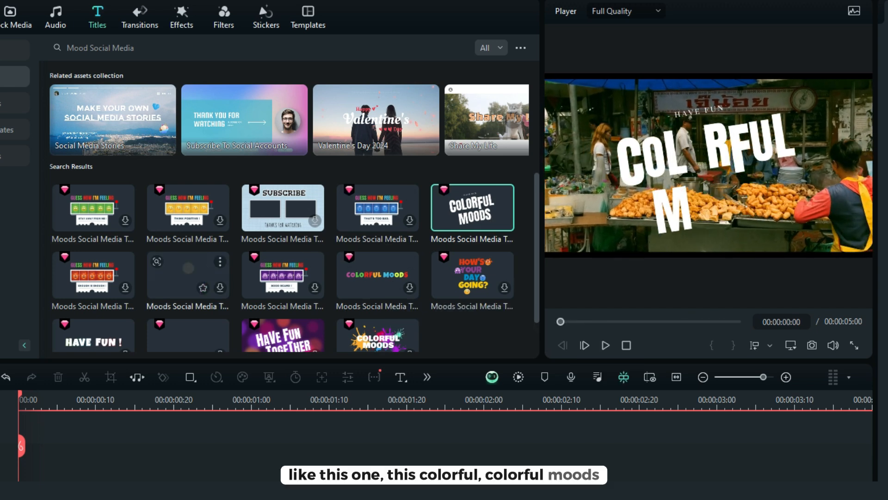
pyautogui.scroll(-3)
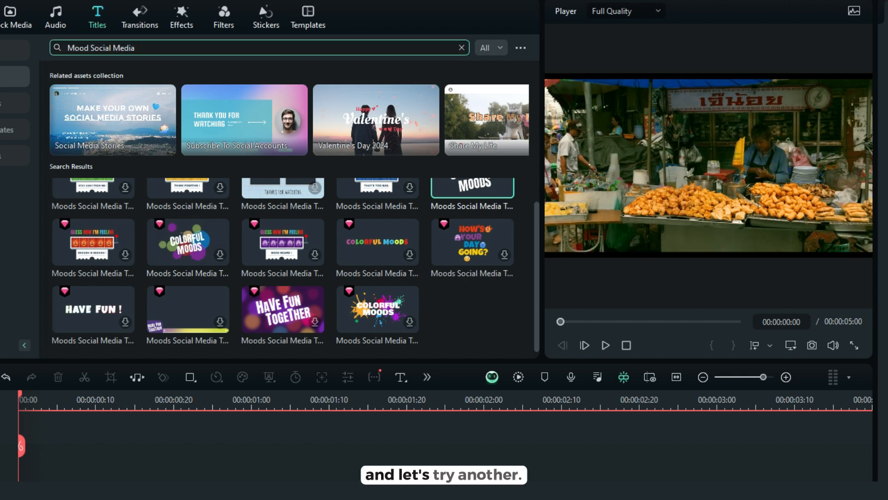
# - Search Titles for 'Happy Yellow', view Title 04's similar results, and preview Happy Yellow Title 02
pyautogui.write('H')
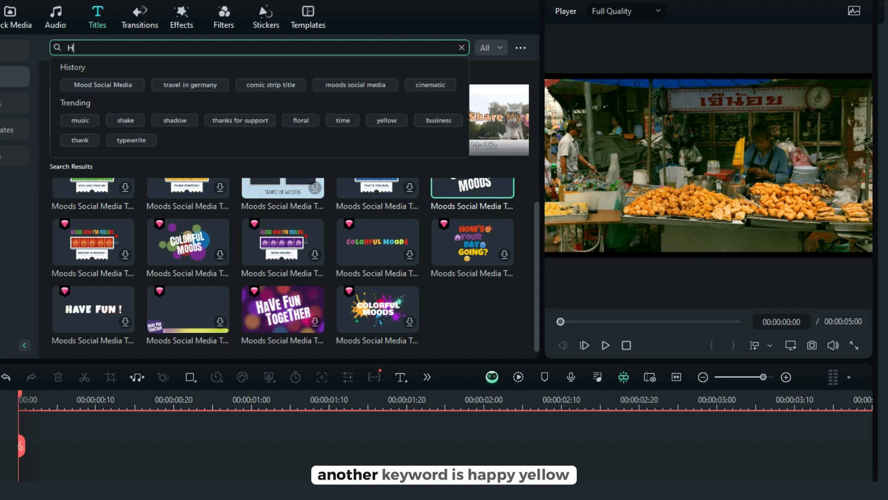
pyautogui.write('appy Yellow')
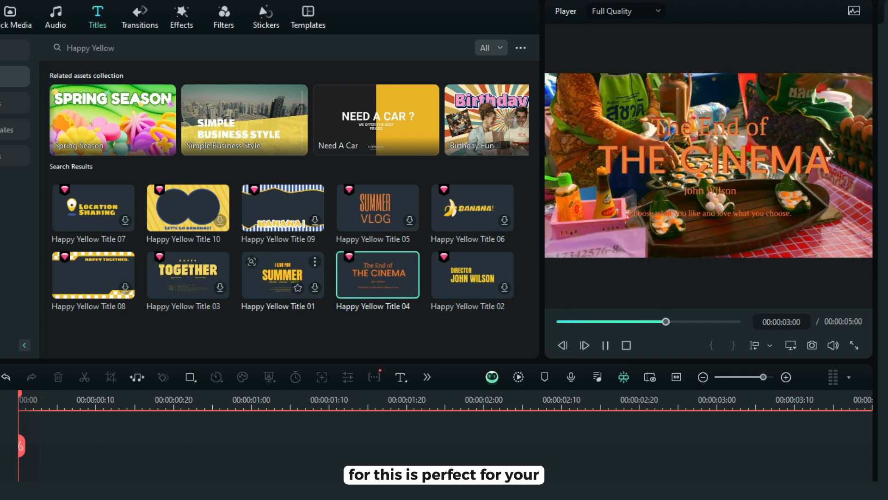
pyautogui.click(472, 274)
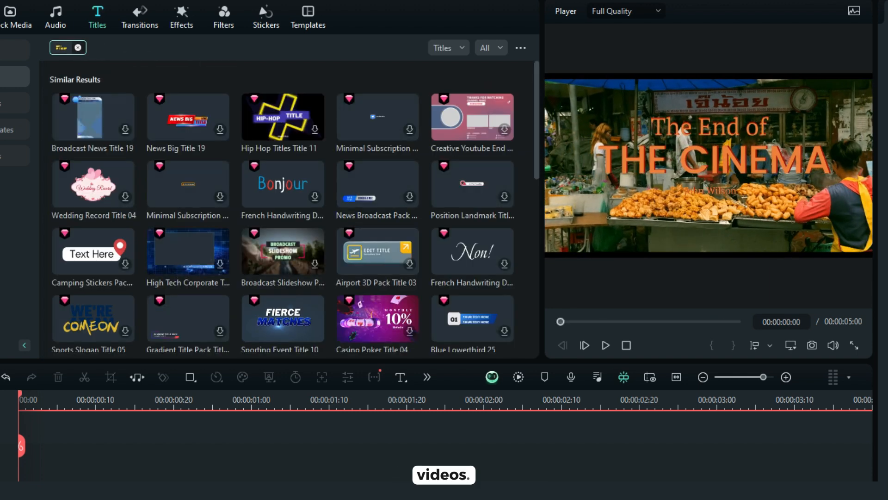
pyautogui.write('Happy Yellow')
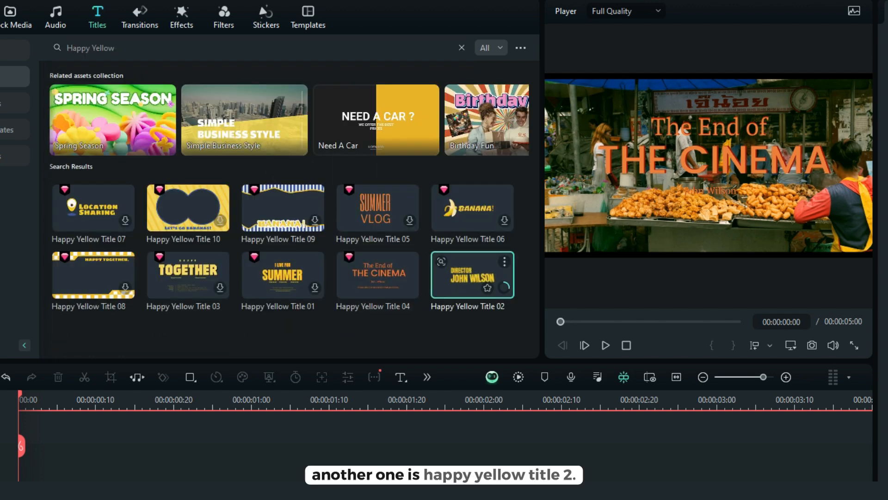
pyautogui.click(604, 345)
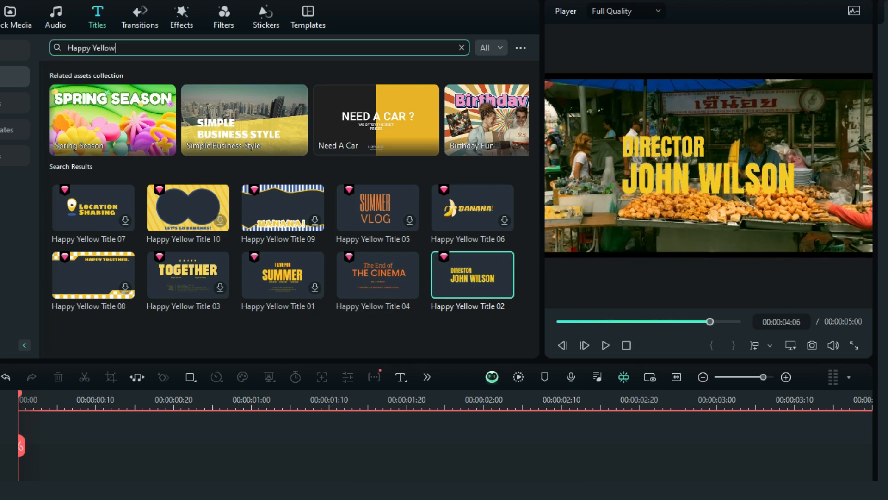
pyautogui.write('H')
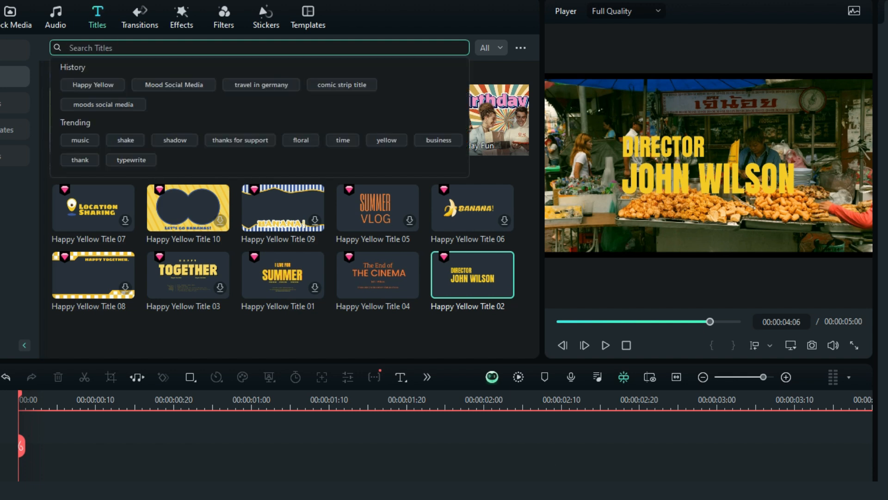
# - Search Titles for 'Comic strip title' and preview Comic Strip Title 07 over the footage
pyautogui.write('Co')
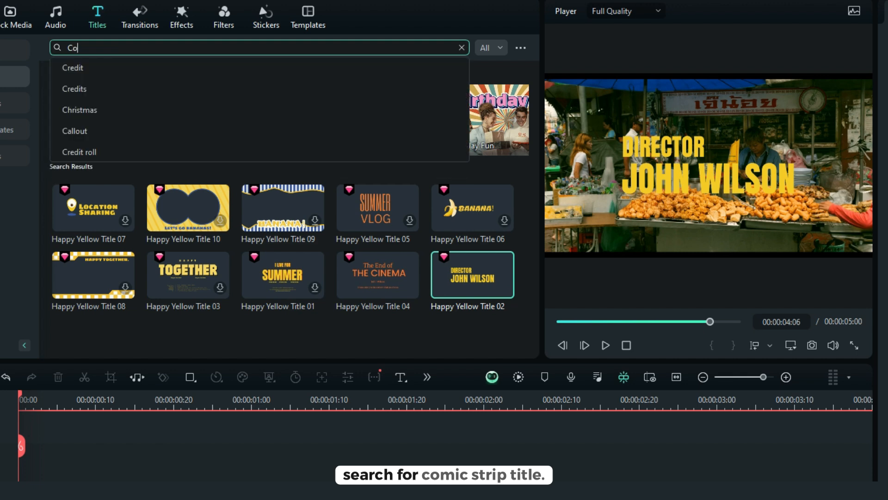
pyautogui.write('Comic strip')
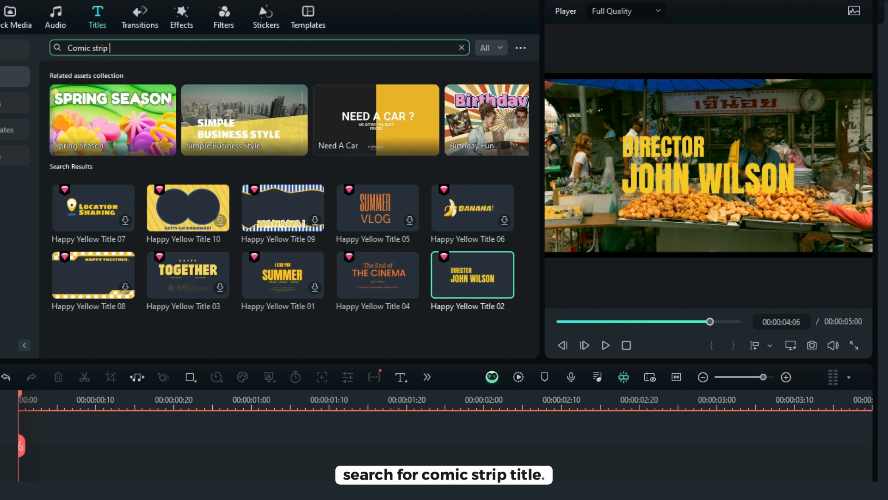
pyautogui.write('title')
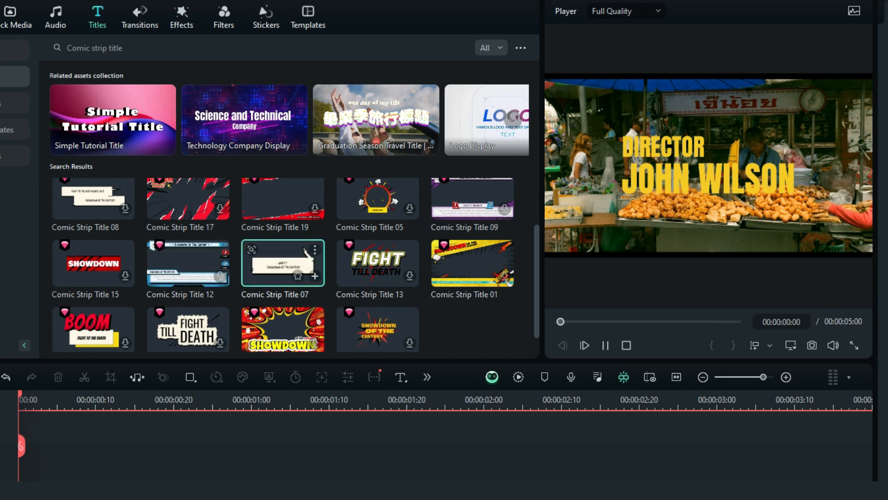
pyautogui.click(585, 345)
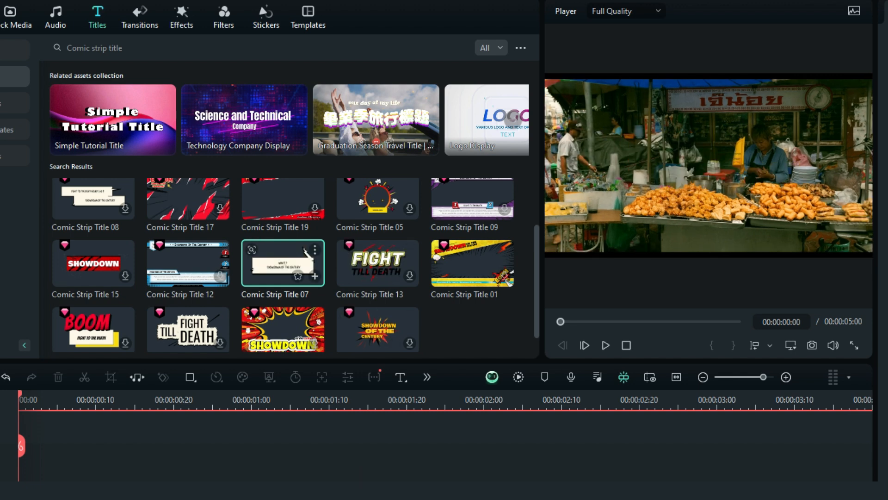
pyautogui.click(605, 345)
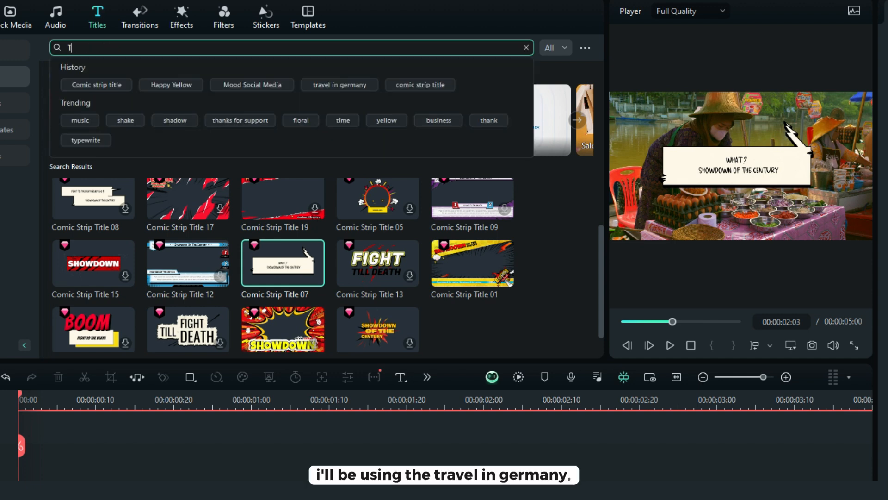
# - Search Titles for 'Travel in Germany' and download the BERLIN travel title template
pyautogui.write('Travel in Germany')
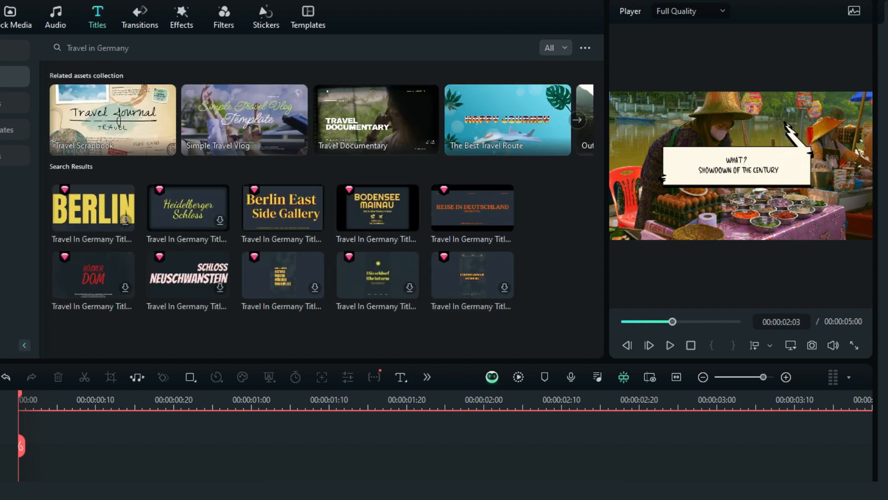
pyautogui.click(92, 207)
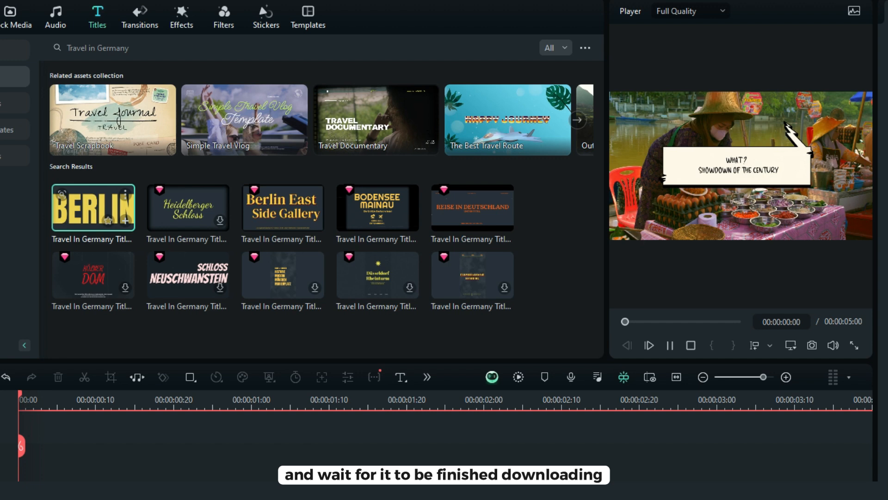
pyautogui.click(670, 345)
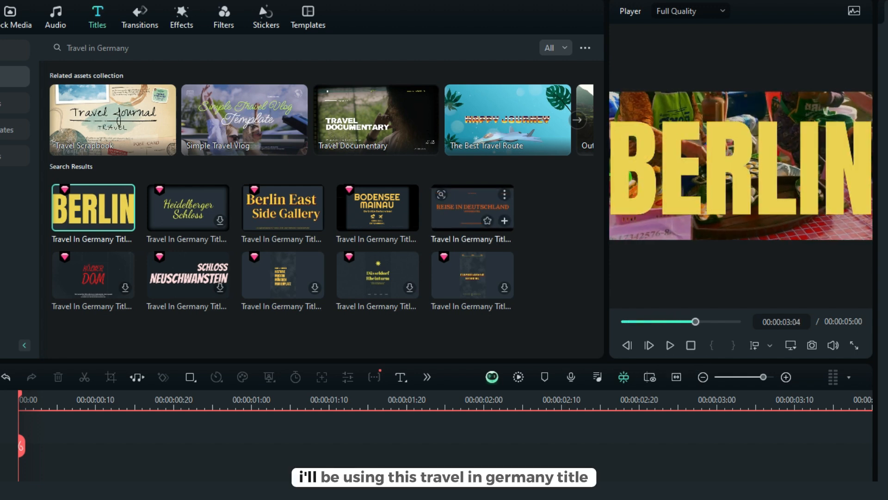
# - Preview the REISE IN DEUTSCHLAND title and add it to the project above the market clips
pyautogui.click(472, 206)
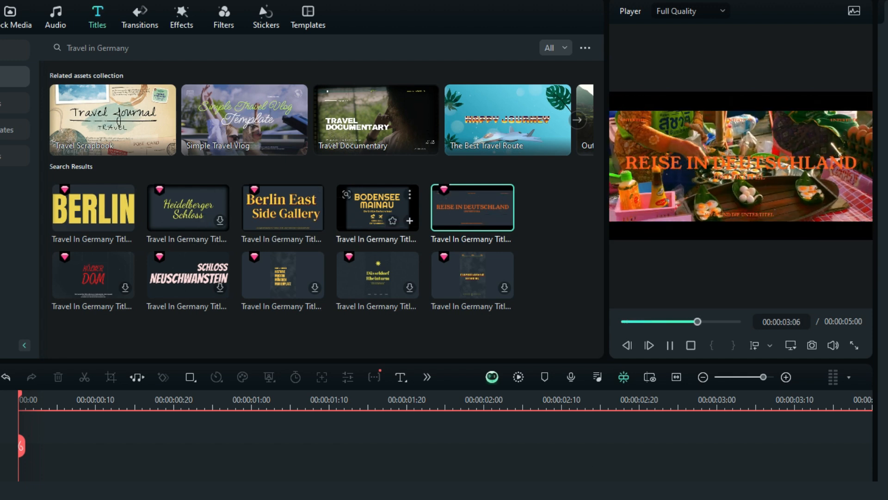
pyautogui.click(377, 206)
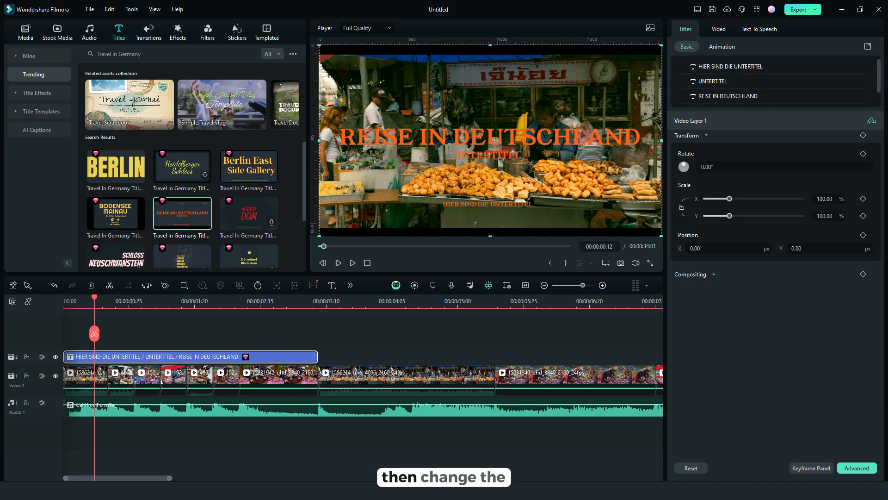
# - Retype the main title line as EXPLORING ASIA and set its colour to white
pyautogui.click(727, 95)
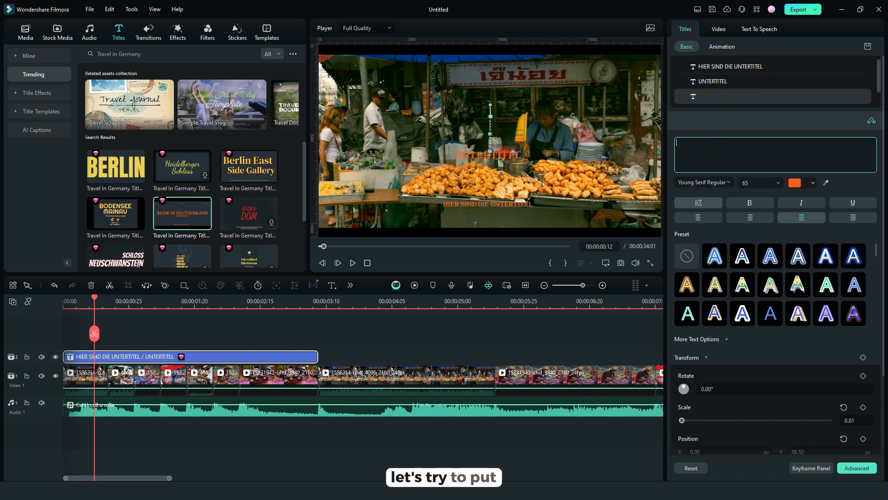
pyautogui.write('E')
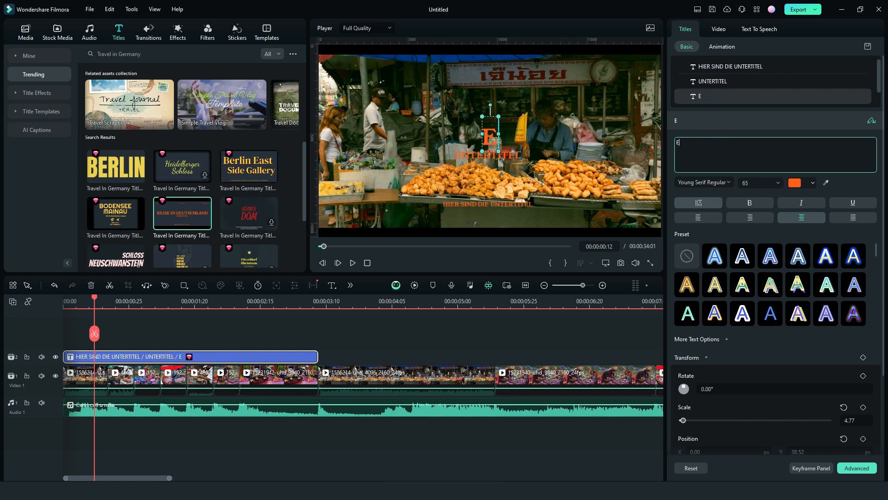
pyautogui.write('XPLORING ASIA')
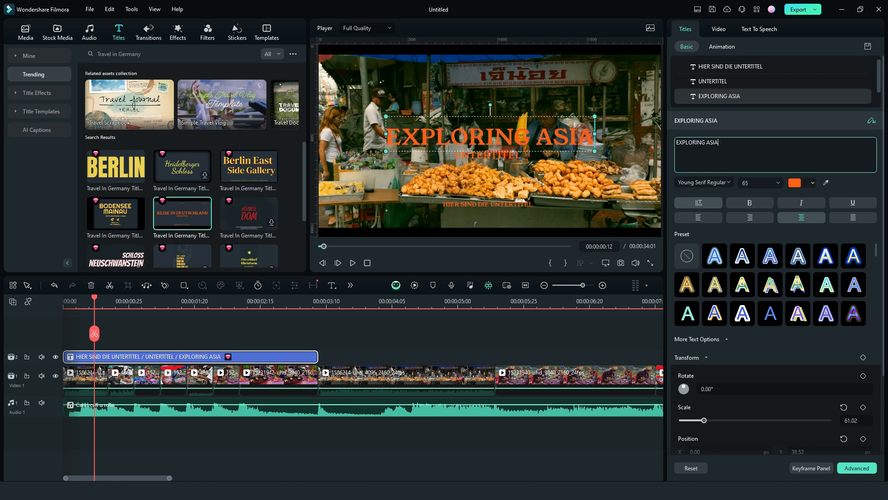
pyautogui.click(794, 183)
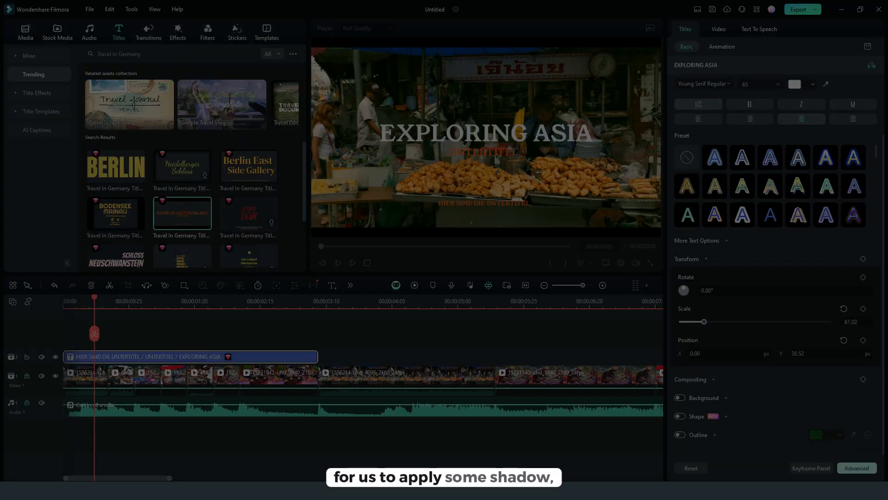
# - In Advanced Text Edit, blur the title's black shadow to 13 and enlarge the EXPLORING ASIA heading
pyautogui.click(856, 468)
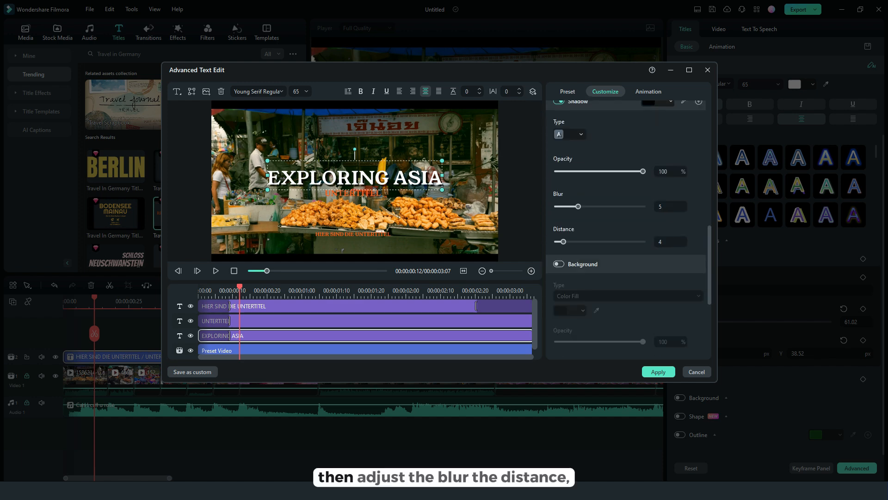
pyautogui.moveTo(579, 206); pyautogui.dragTo(611, 206)
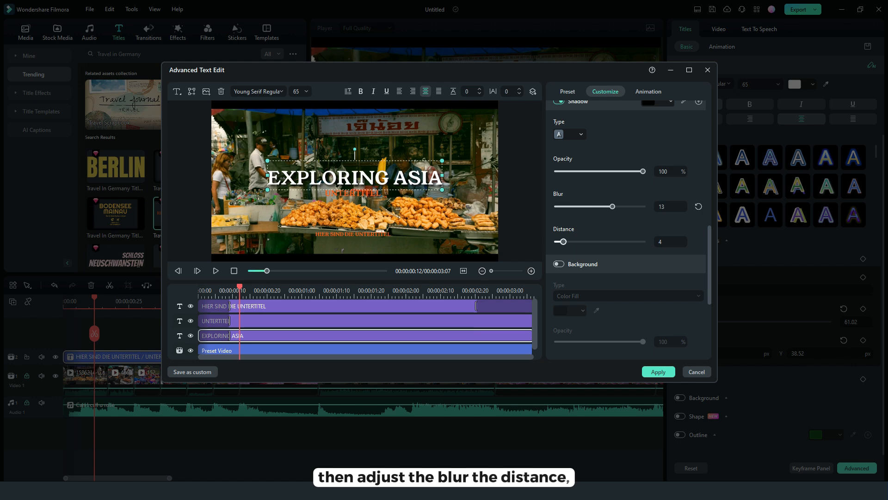
pyautogui.moveTo(562, 242); pyautogui.dragTo(560, 241)
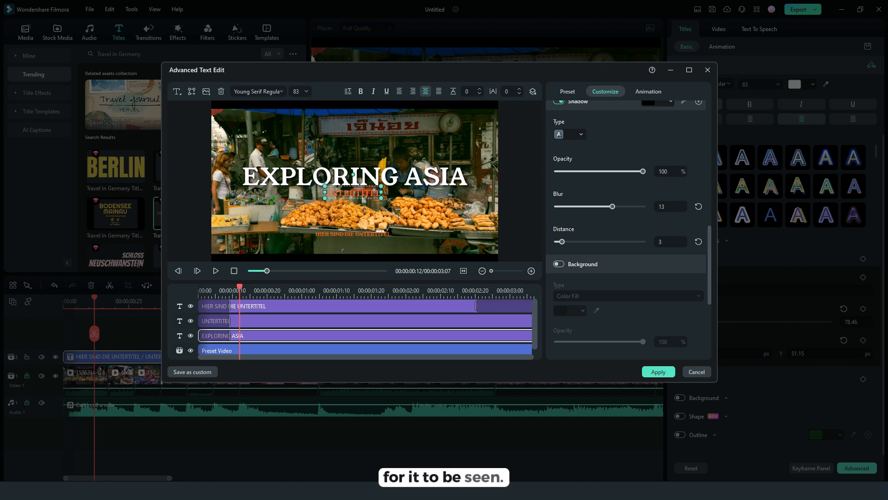
pyautogui.click(214, 320)
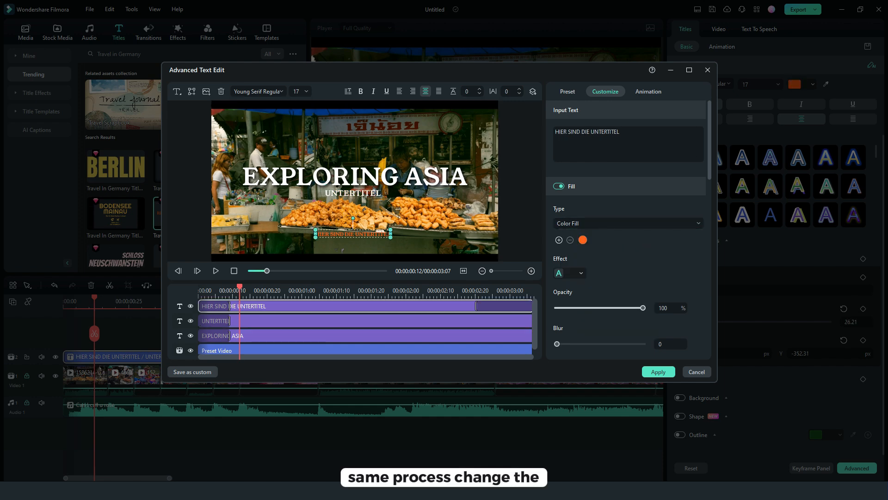
# - Make the bottom line white and retype it as the credit BY KORT GATUS
pyautogui.click(582, 240)
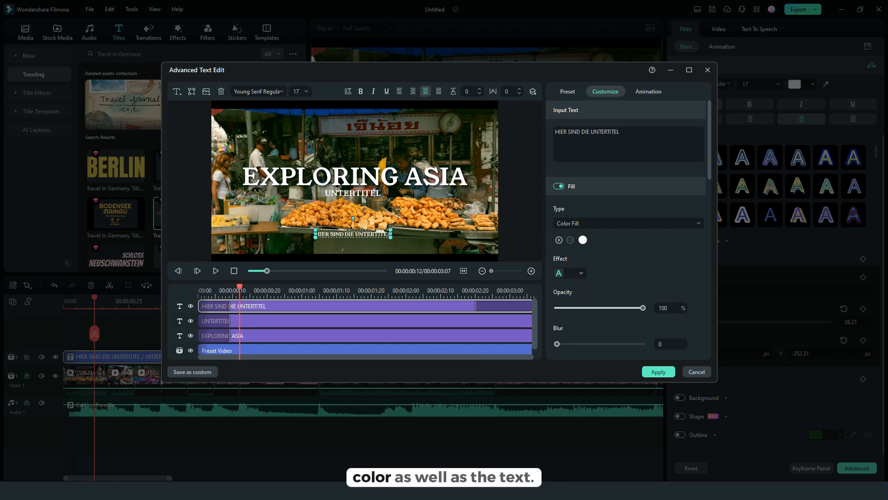
pyautogui.click(627, 145)
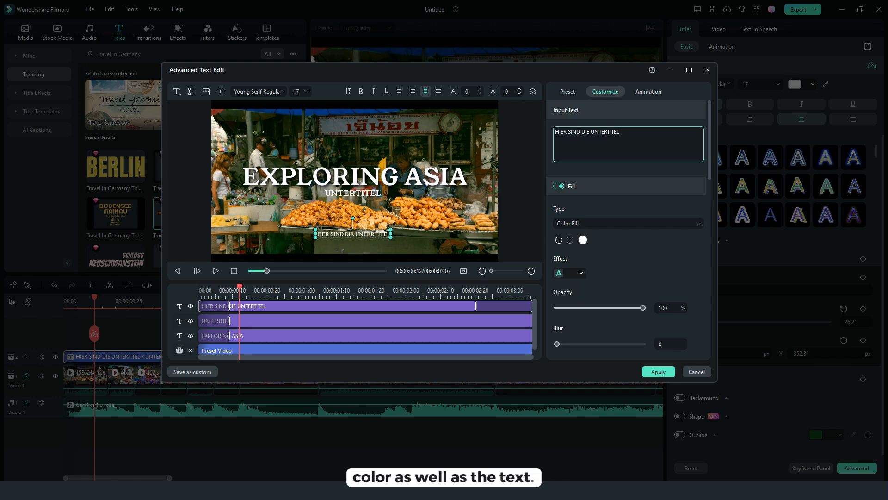
pyautogui.write('k')
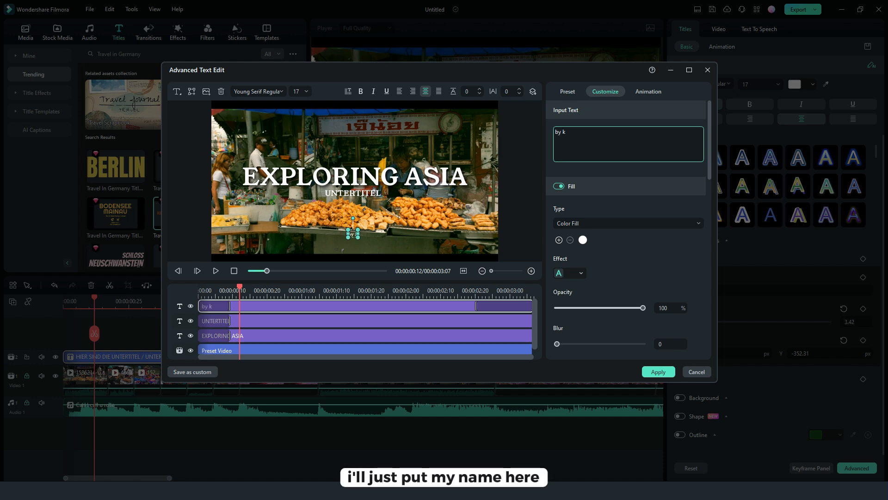
pyautogui.press('ctrl+a')
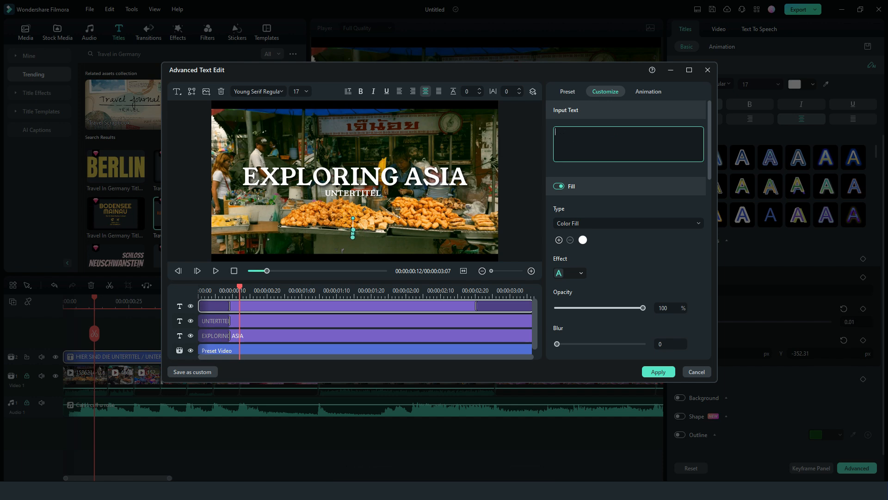
pyautogui.write('BY KORT')
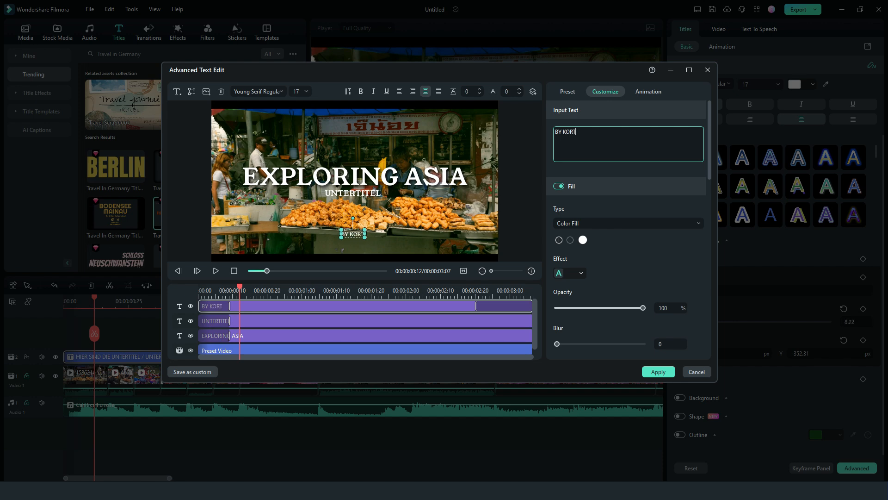
pyautogui.write('GATUS')
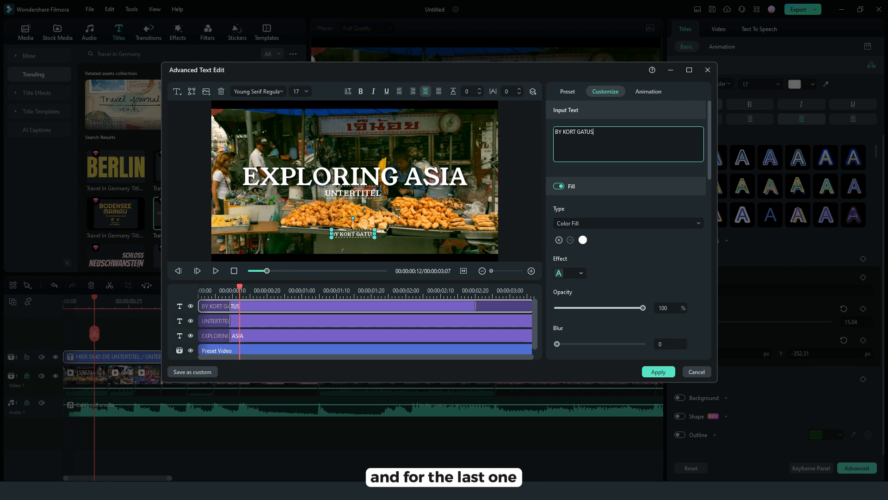
# - Retype the UNTERTITEL line as FOOD TRAVEL and enable its shadow
pyautogui.click(215, 321)
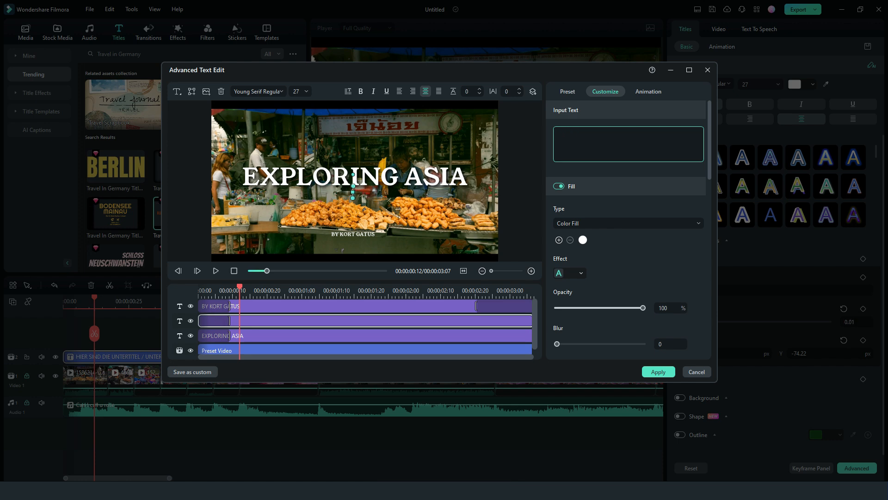
pyautogui.write('FOO')
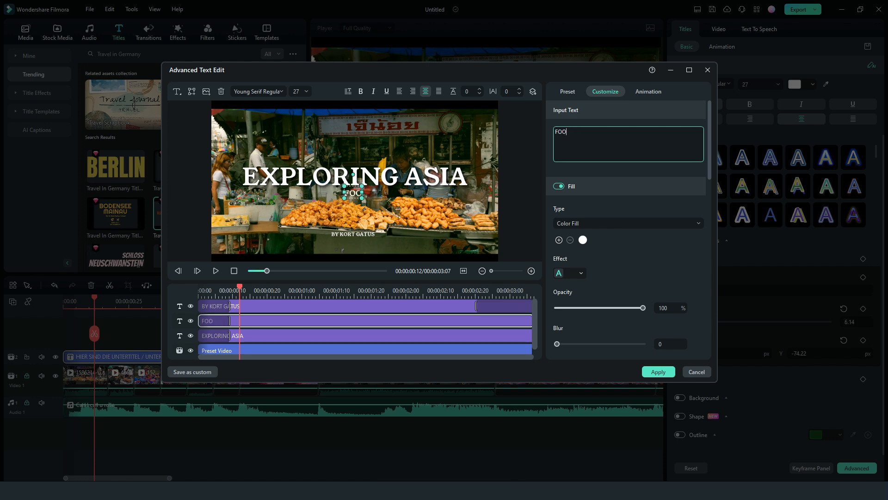
pyautogui.write('D')
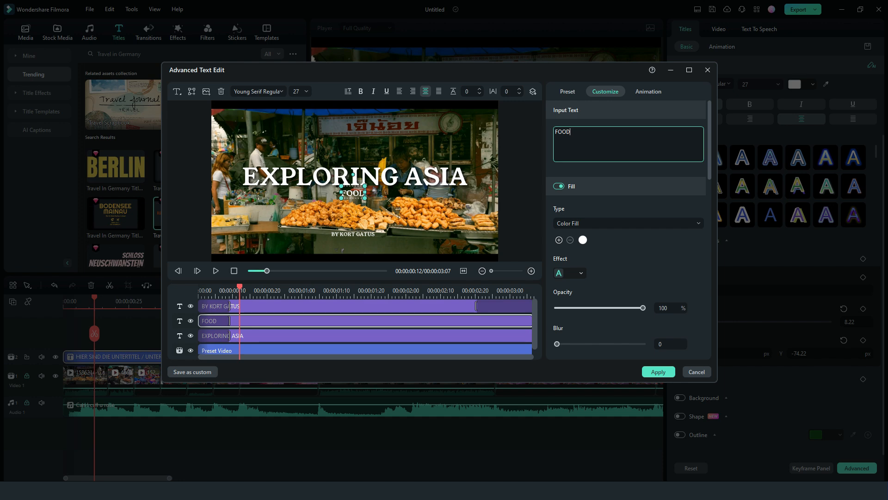
pyautogui.write('TRAV')
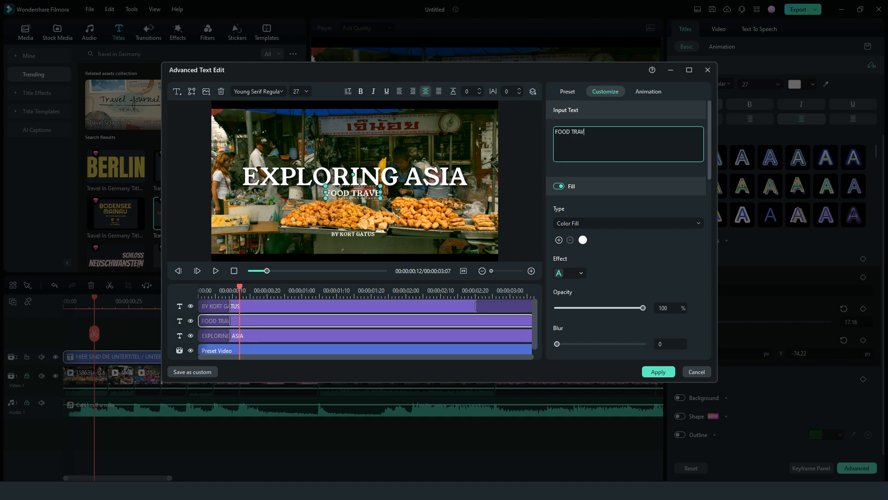
pyautogui.write('EL')
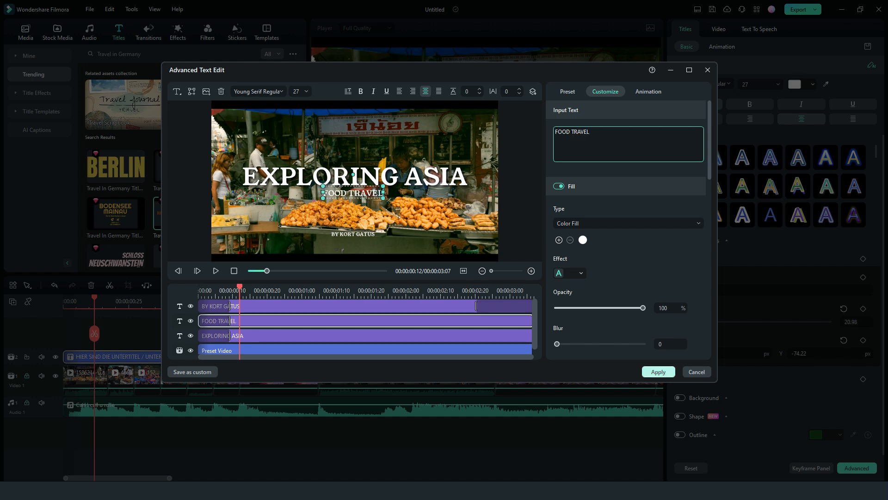
pyautogui.scroll(-3)
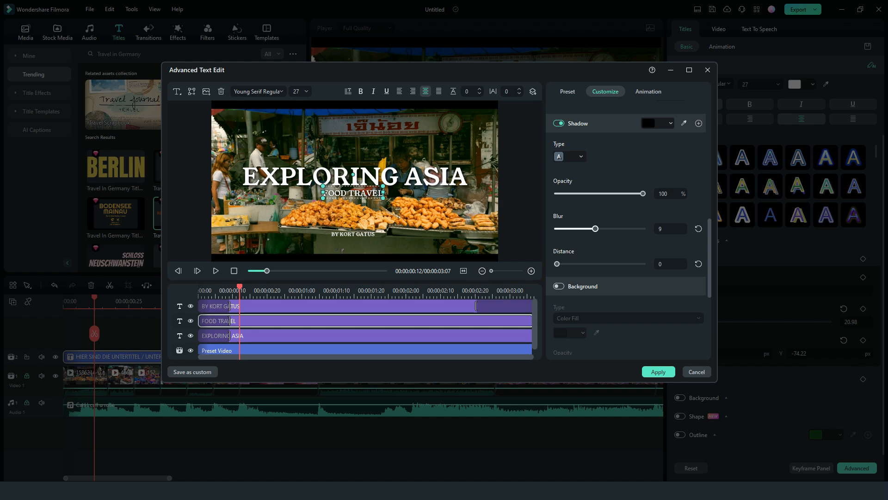
# - Enable a shadow on the credit line and apply all text edits to the title
pyautogui.click(219, 307)
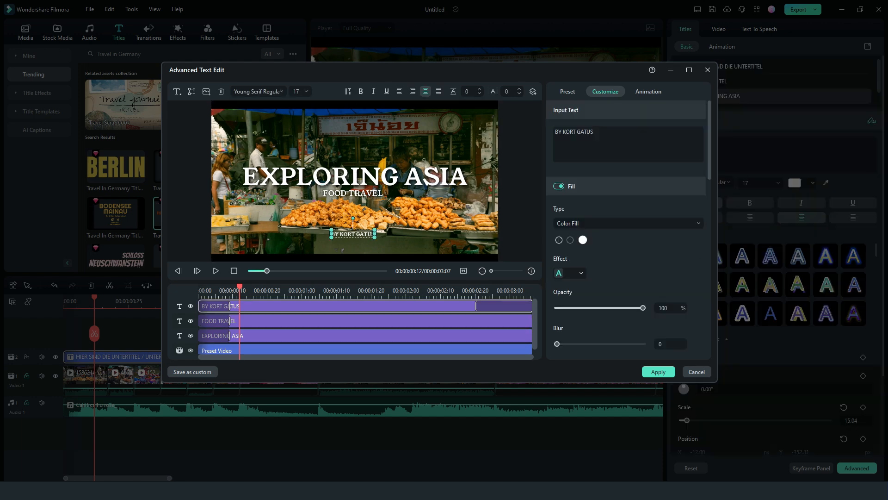
pyautogui.scroll(-3)
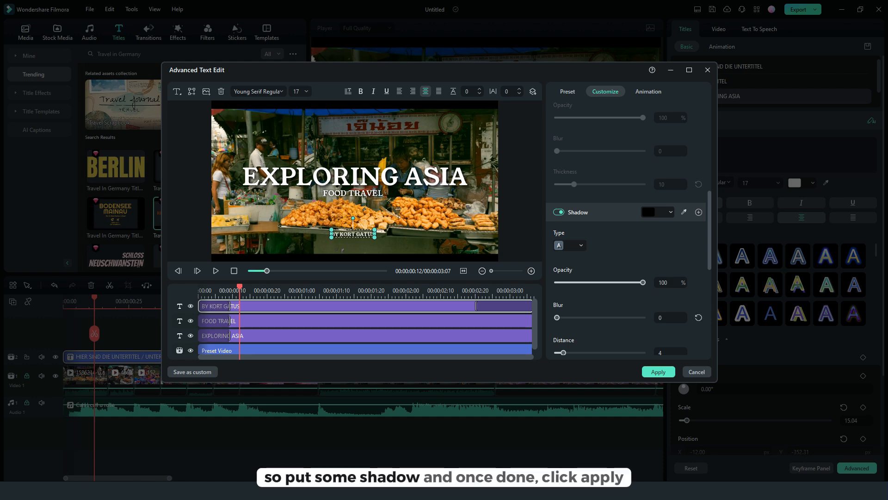
pyautogui.click(657, 372)
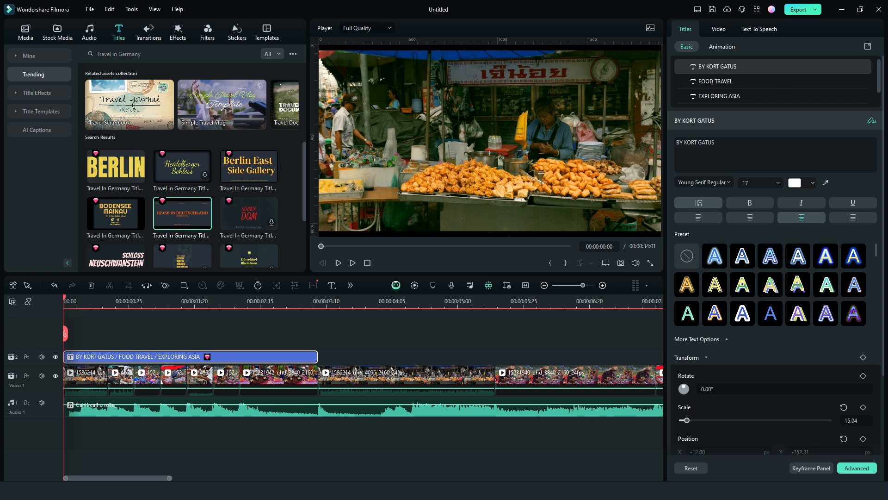
# - Check the title and a market clip's colour grade, then save the project as 'travel'
pyautogui.click(352, 262)
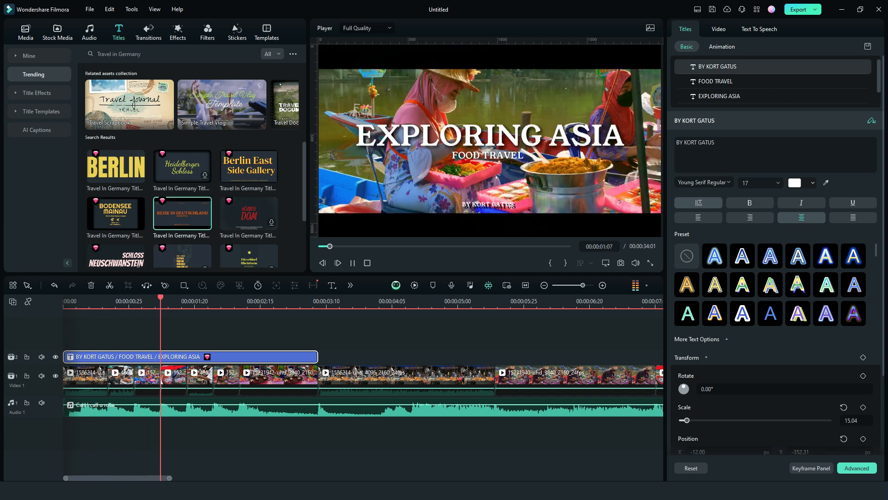
pyautogui.click(317, 299)
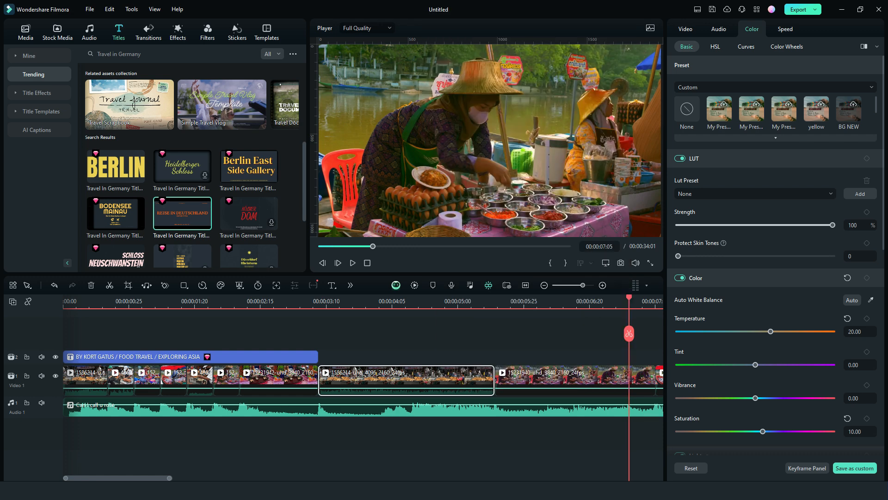
pyautogui.rightClick(385, 380)
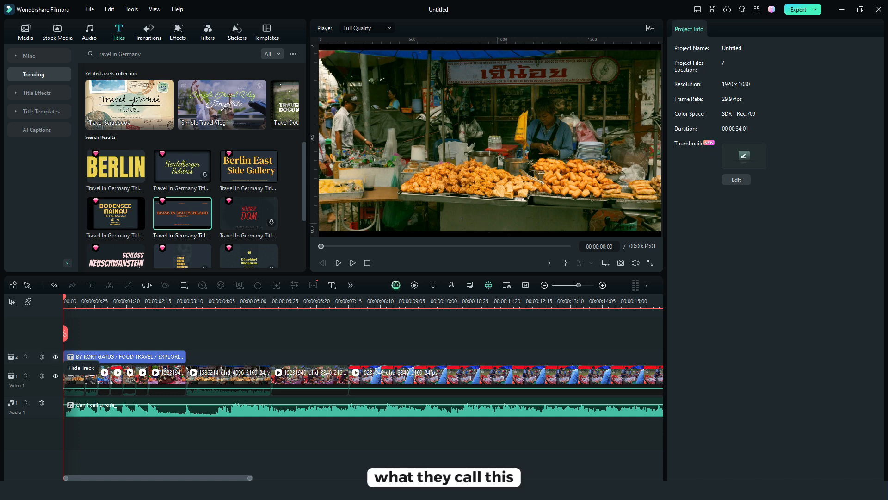
# - Bring up the Stock Media library of Solid Color clips
pyautogui.rightClick(74, 374)
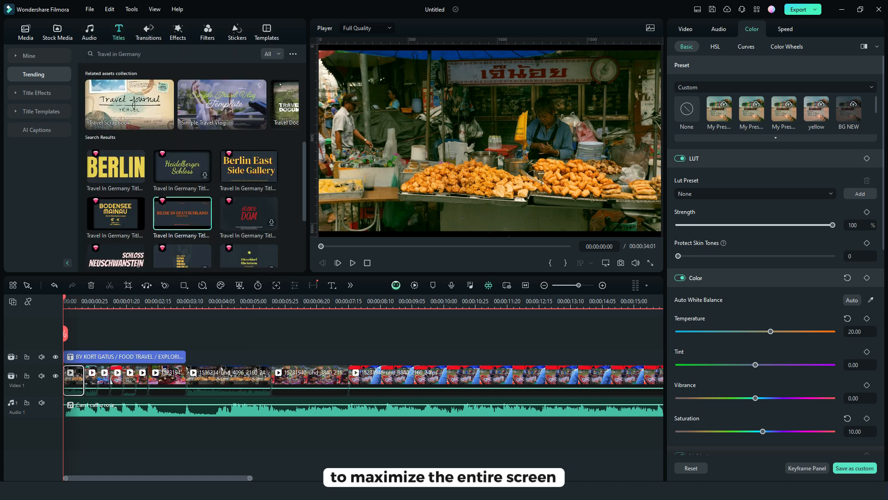
pyautogui.click(125, 357)
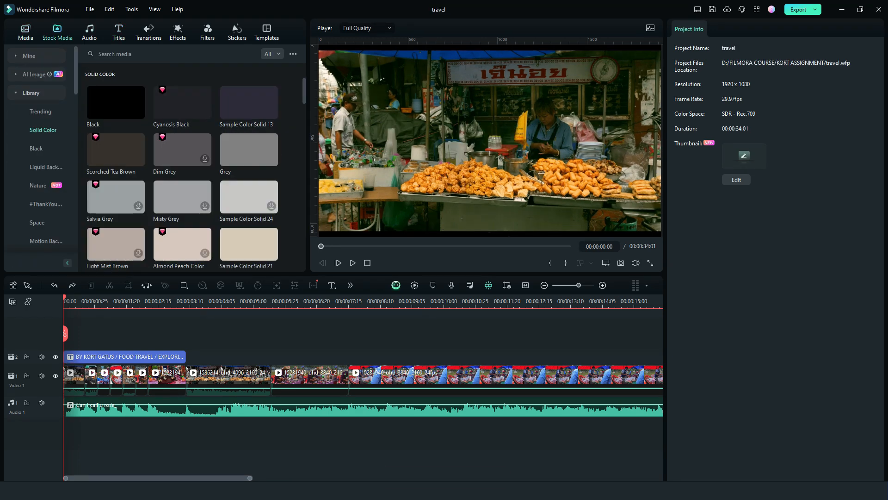
pyautogui.moveTo(115, 103)
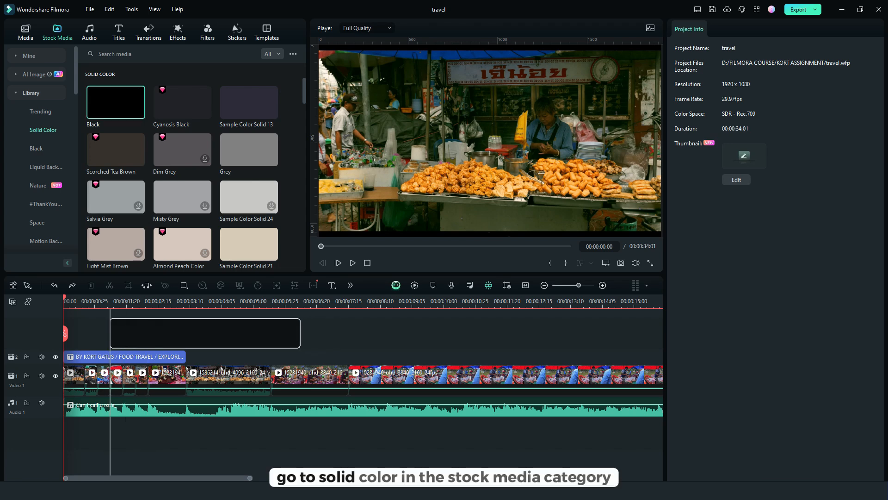
# - Place the Black solid on a new top track with an inverted Ellipse mask
pyautogui.moveTo(115, 102); pyautogui.dragTo(158, 357)
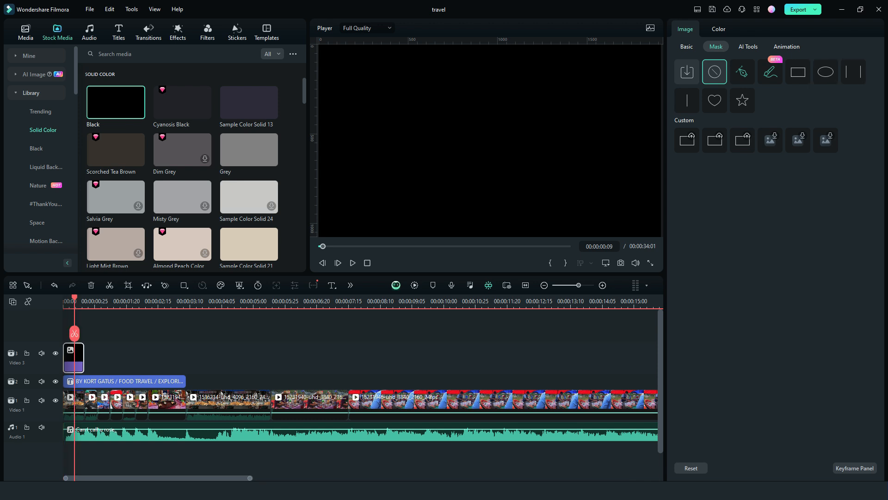
pyautogui.click(824, 72)
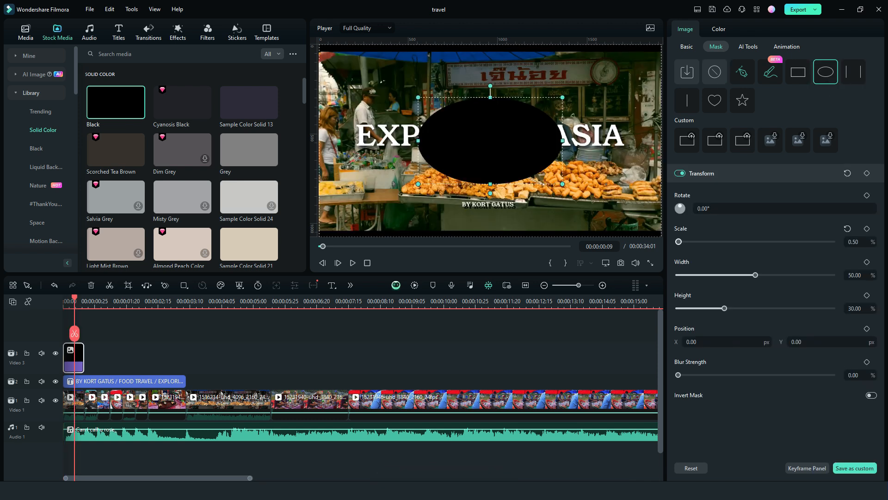
pyautogui.click(872, 395)
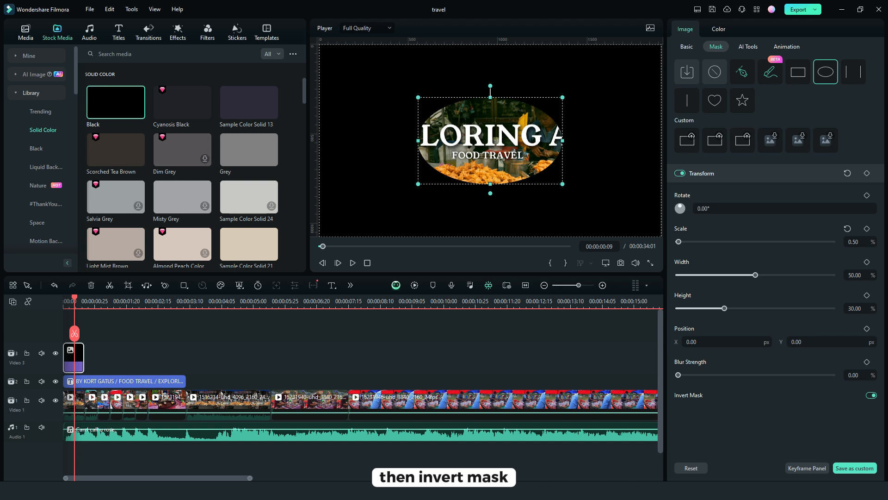
# - Narrow the oval, raise its Blur Strength, and move the revealed spot to the top-left
pyautogui.moveTo(737, 275); pyautogui.dragTo(716, 275)
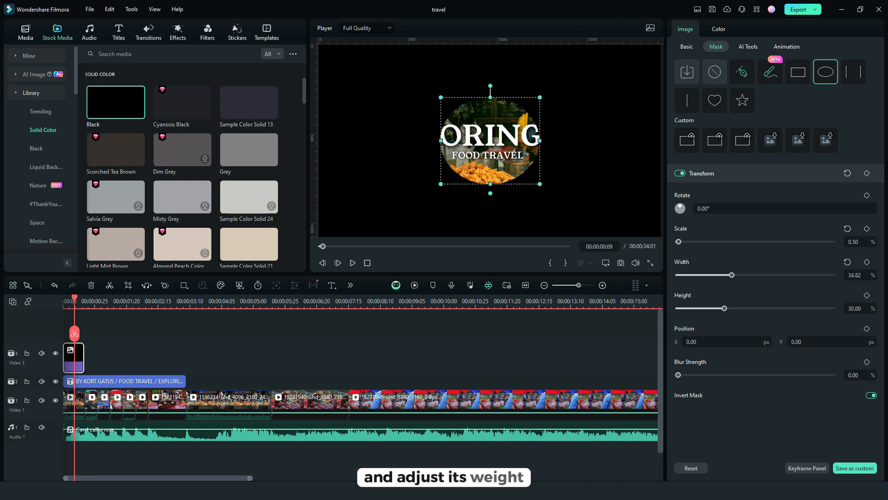
pyautogui.moveTo(677, 375); pyautogui.dragTo(755, 375)
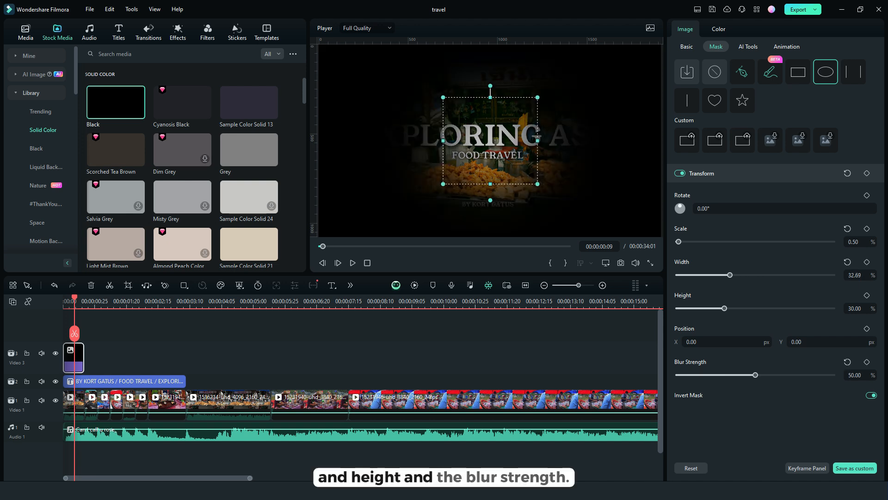
pyautogui.moveTo(755, 374); pyautogui.dragTo(776, 374)
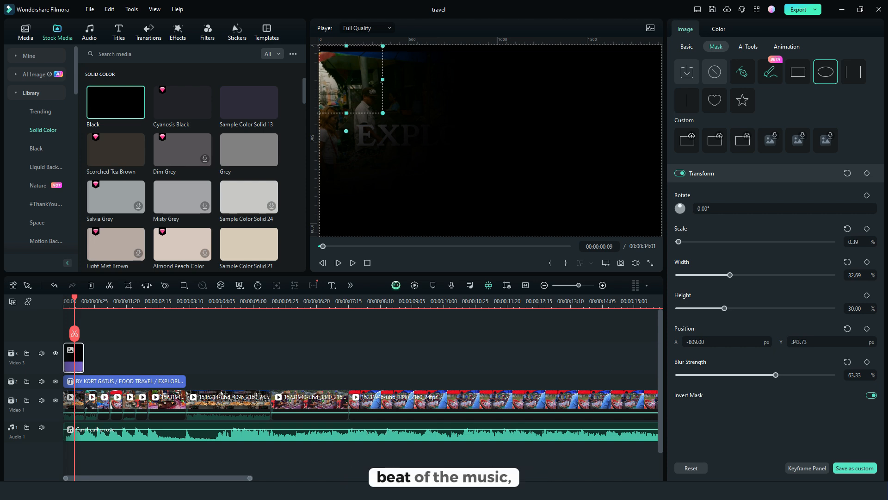
# - Duplicate the masked black overlay on Video 3 and reposition the copy's revealed spot
pyautogui.rightClick(74, 357)
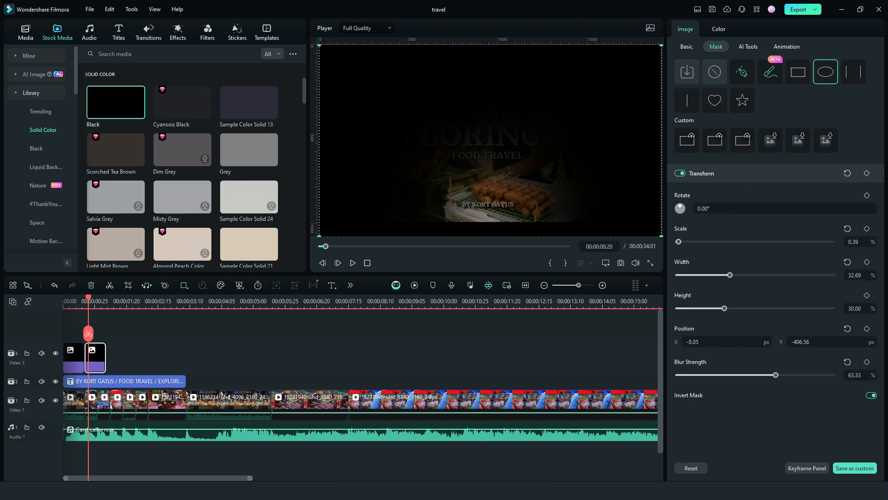
pyautogui.moveTo(96, 357); pyautogui.dragTo(133, 351)
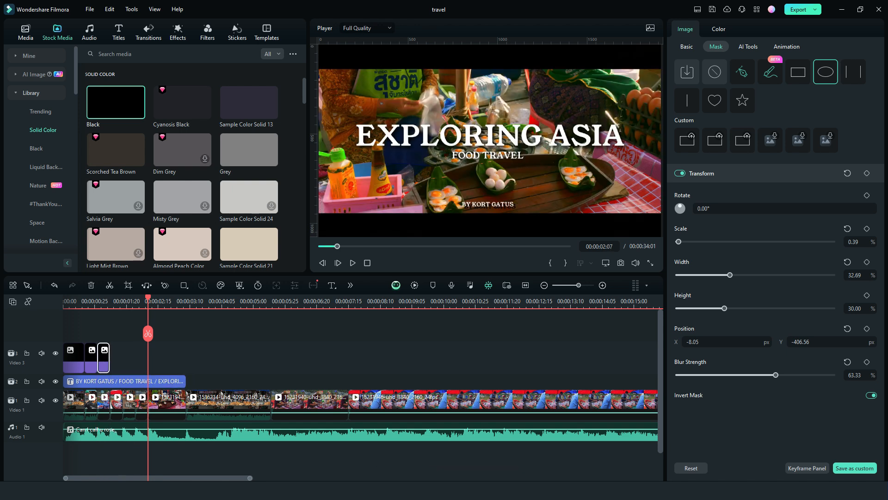
pyautogui.click(102, 301)
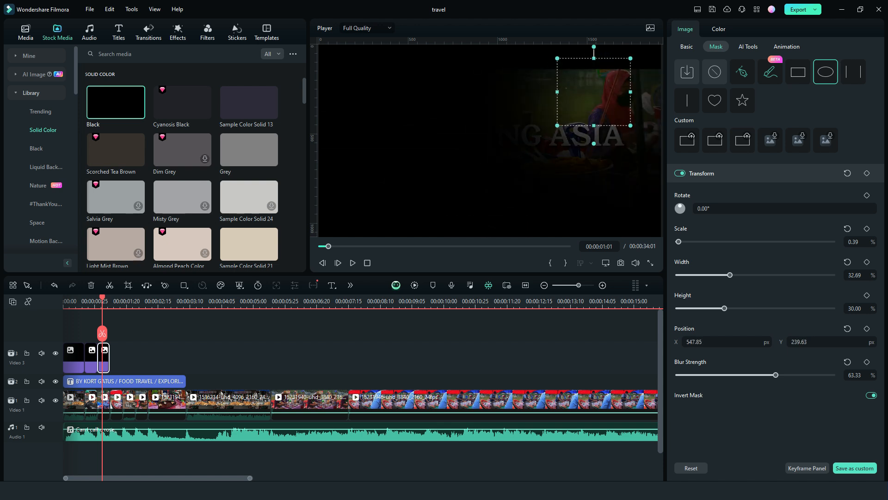
pyautogui.moveTo(594, 92); pyautogui.dragTo(623, 136)
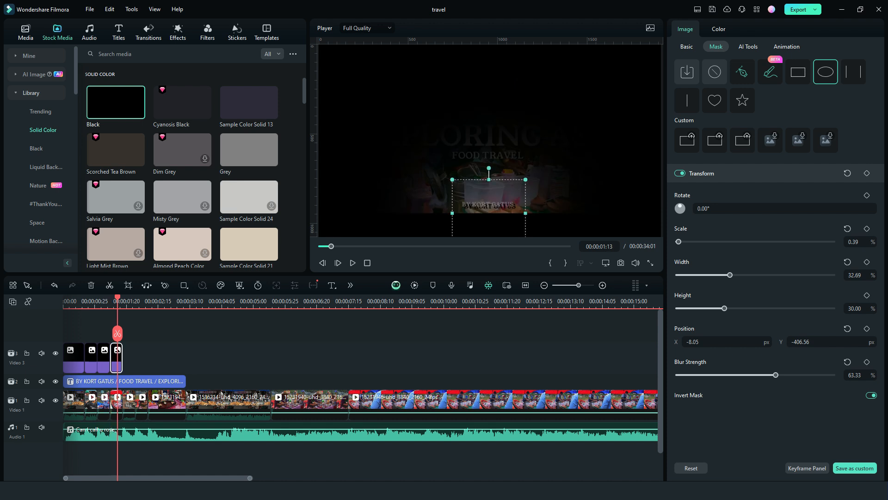
# - Position the spot on another overlay copy and lengthen the final black overlay
pyautogui.moveTo(487, 200); pyautogui.dragTo(622, 200)
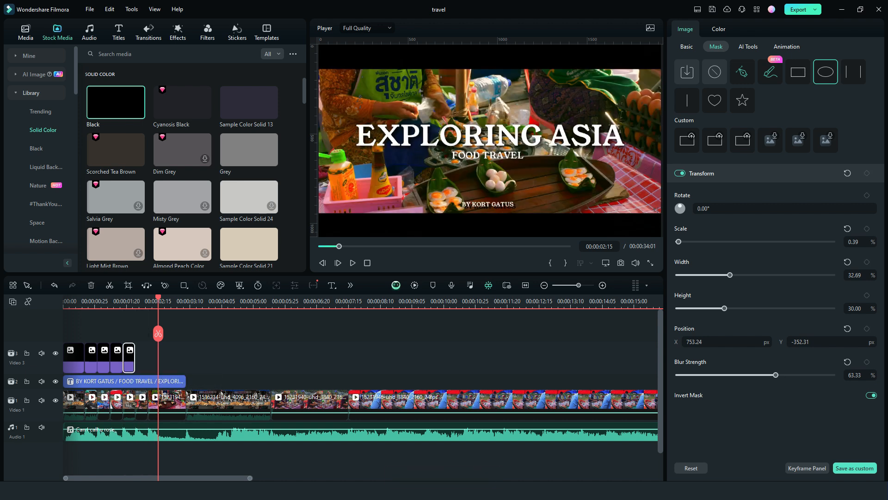
pyautogui.moveTo(158, 299); pyautogui.dragTo(133, 298)
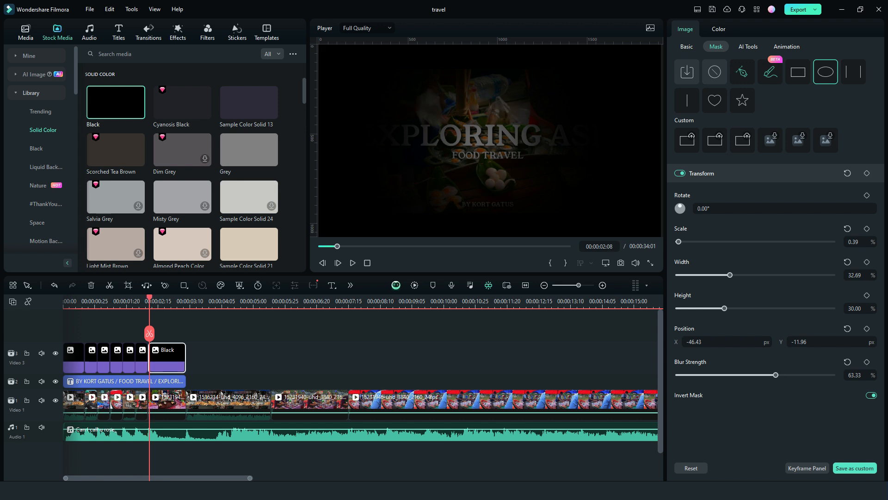
# - Keyframe the final overlay's Scale so it grows to reveal the full title, and play it back
pyautogui.click(686, 47)
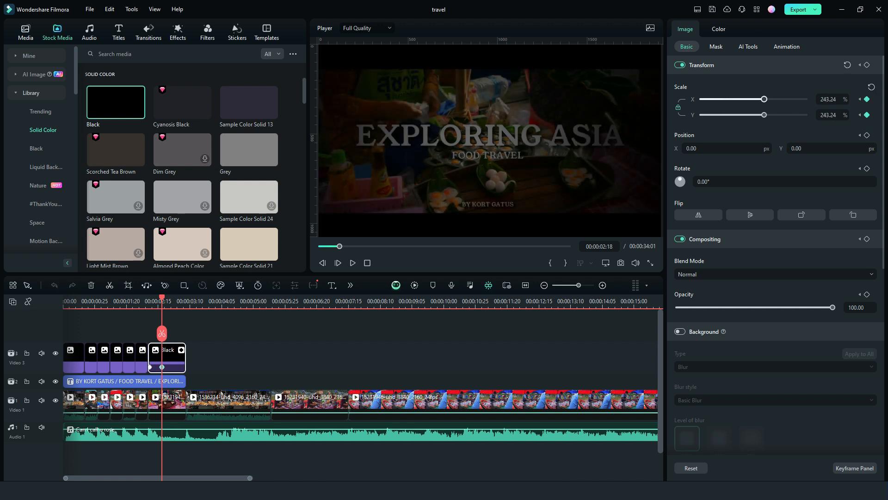
pyautogui.moveTo(766, 99); pyautogui.dragTo(778, 99)
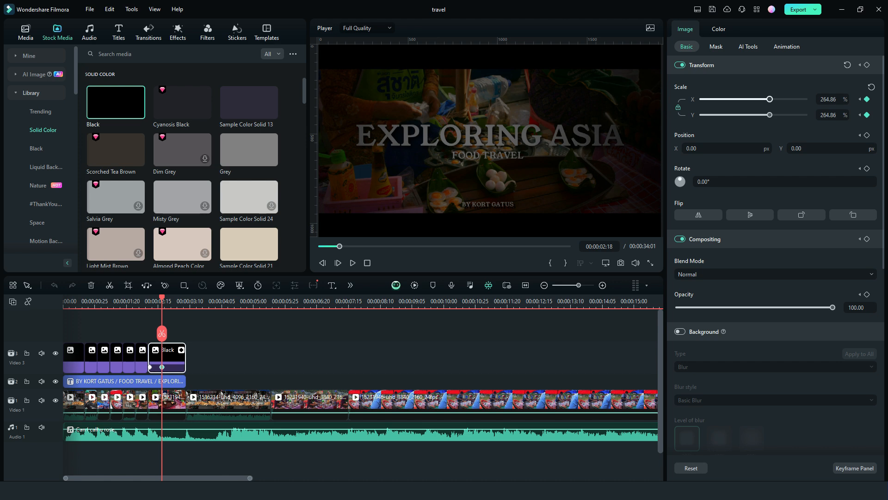
pyautogui.moveTo(769, 99); pyautogui.dragTo(806, 99)
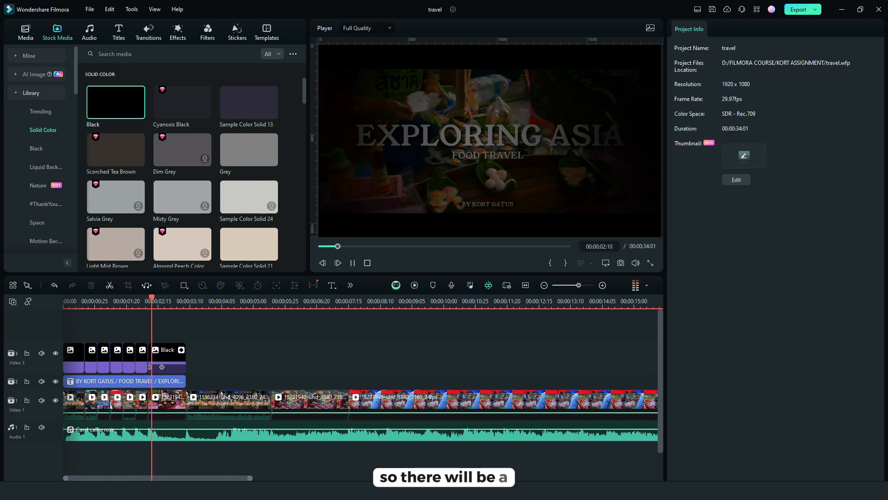
pyautogui.click(165, 357)
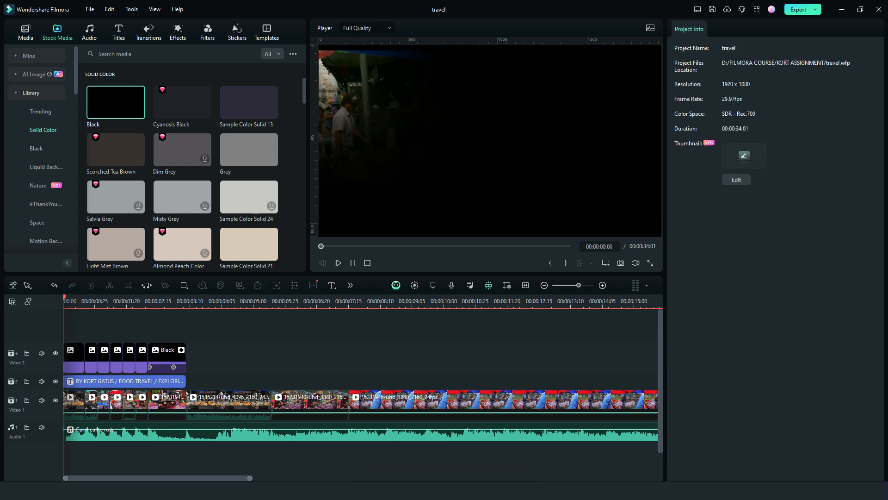
pyautogui.click(336, 262)
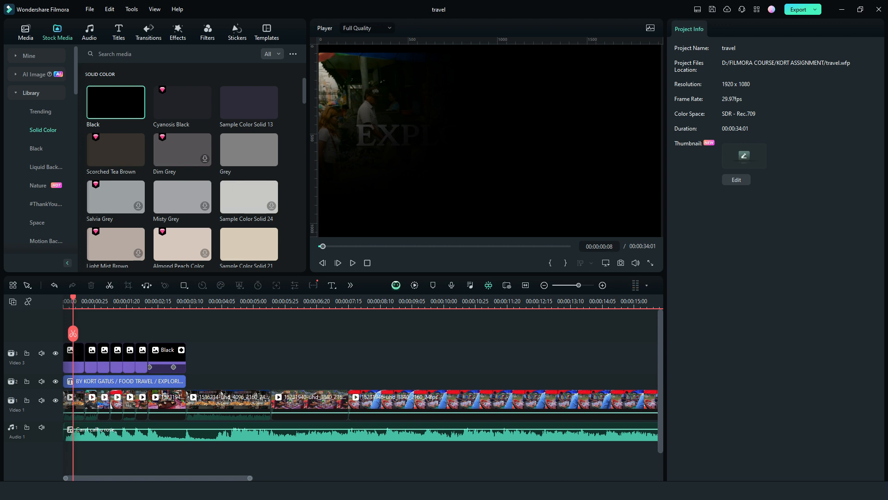
# - Nudge the Video 3 overlays slightly later and search 'RETRO' in the Effects library
pyautogui.click(74, 358)
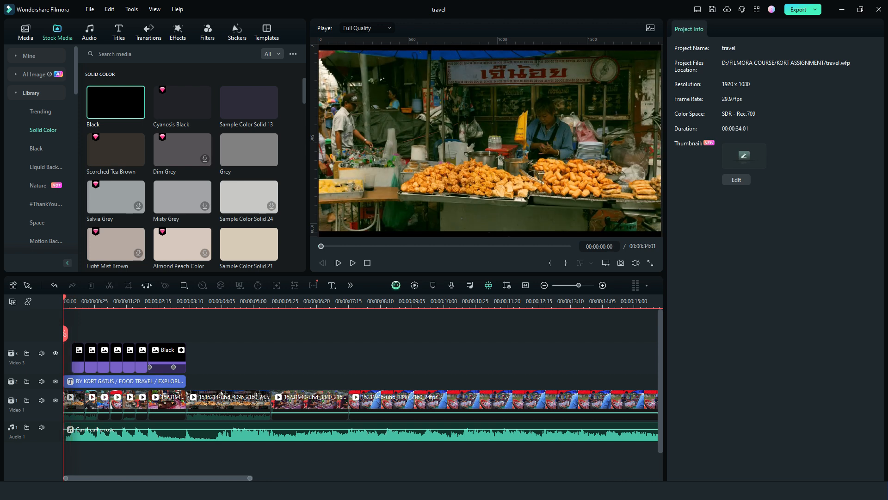
pyautogui.click(177, 33)
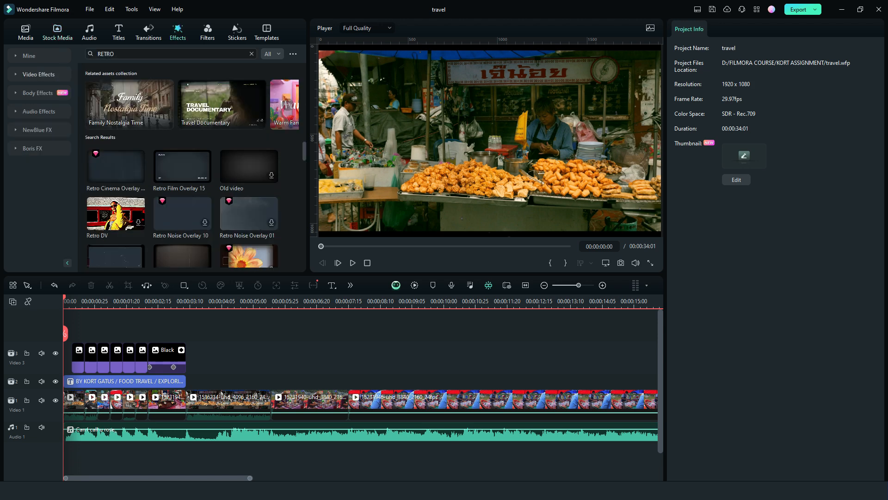